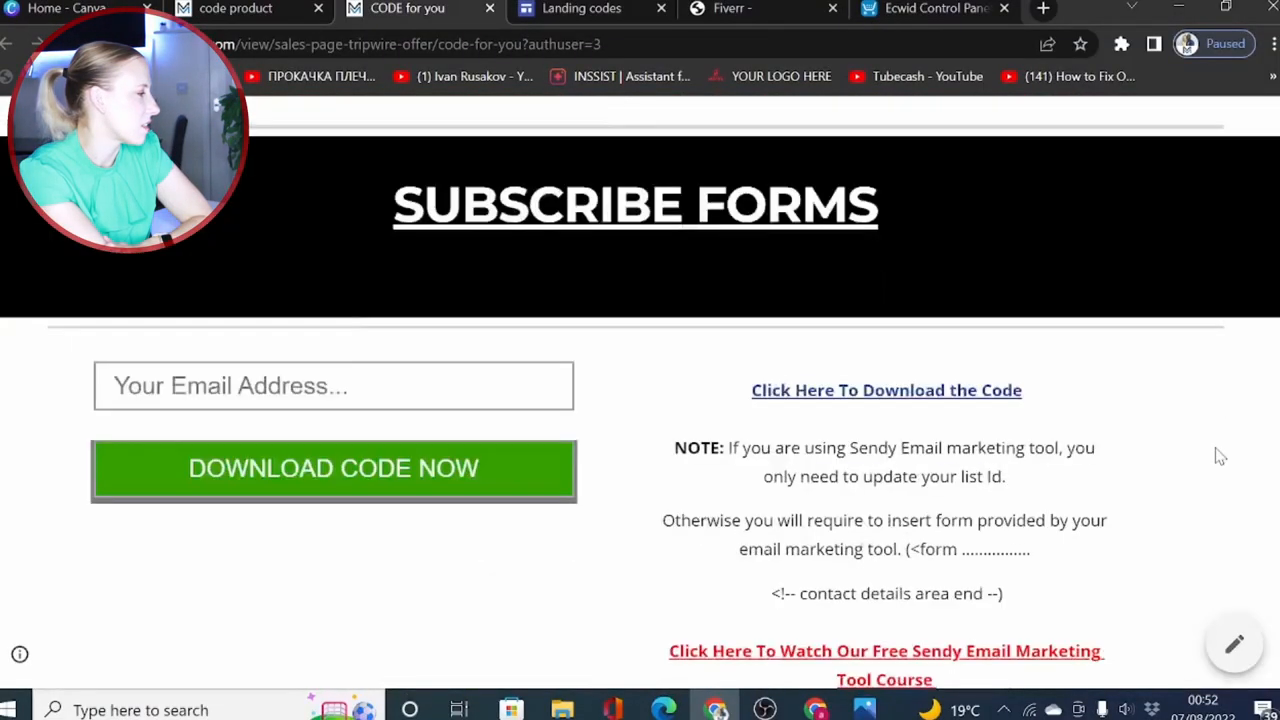
Scroll to Recent sites and open the Fashion site in the editor
scroll("down", 3)
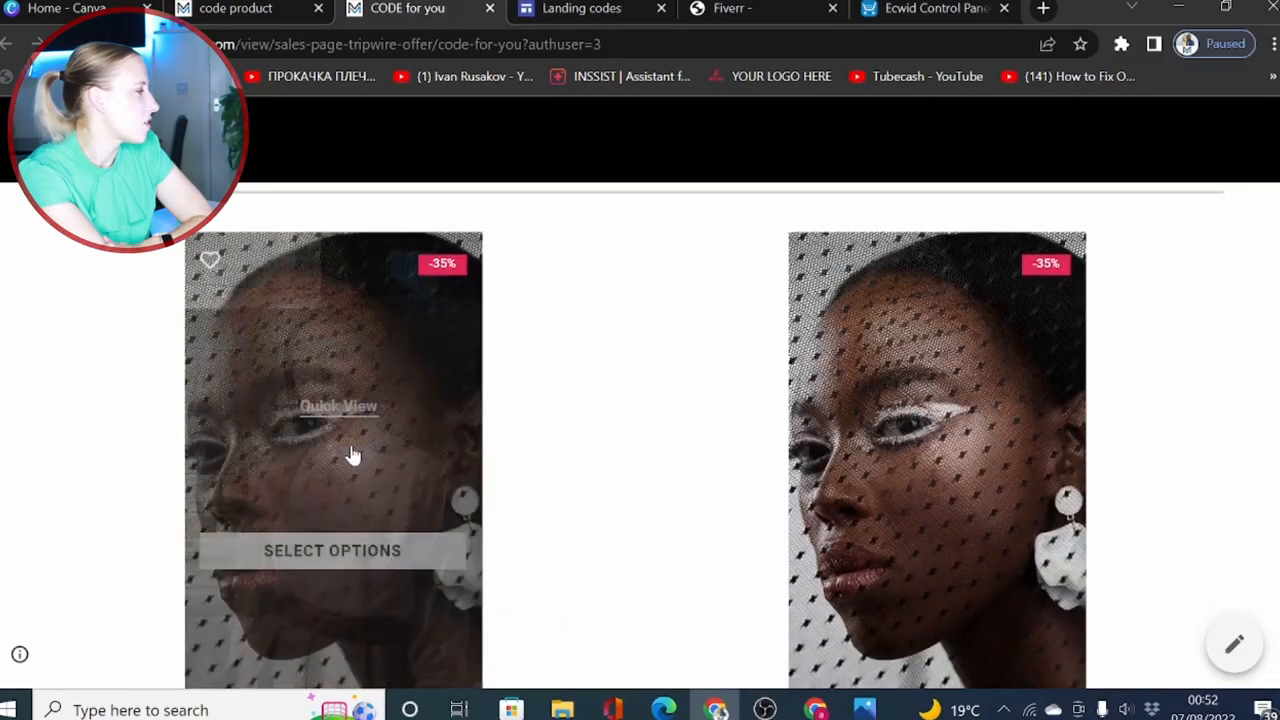
scroll("down", 3)
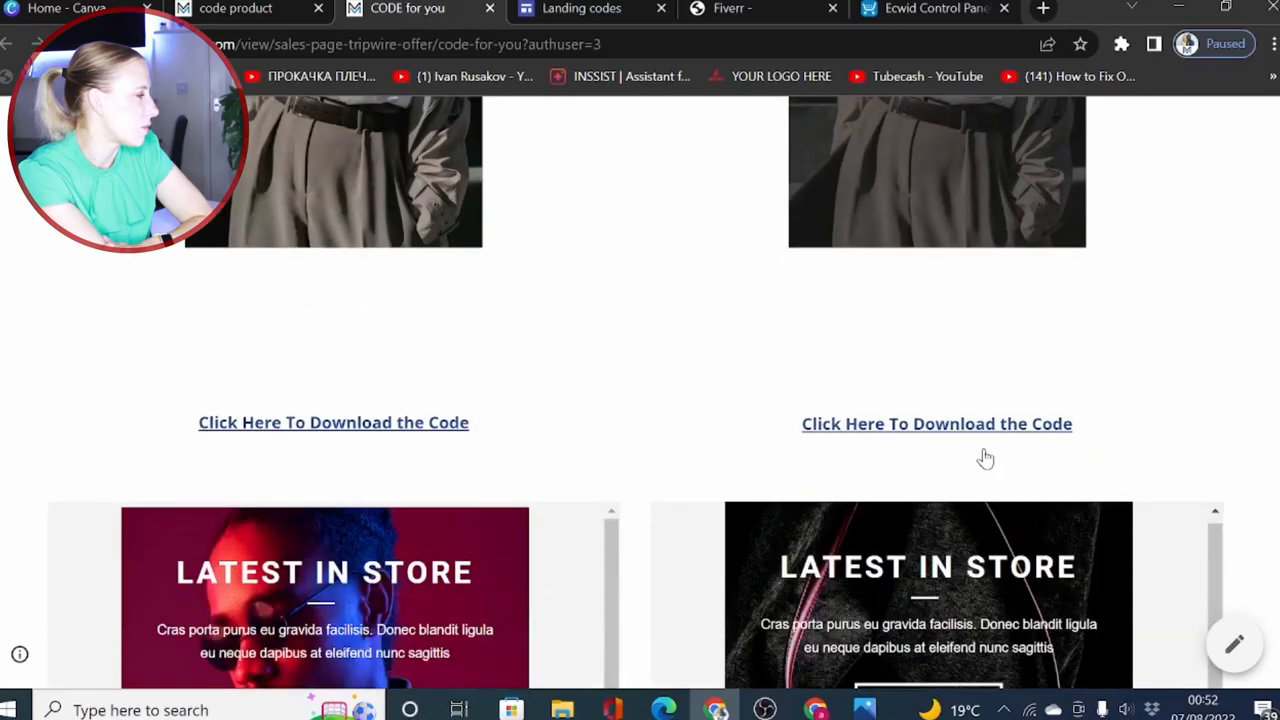
scroll("down", 3)
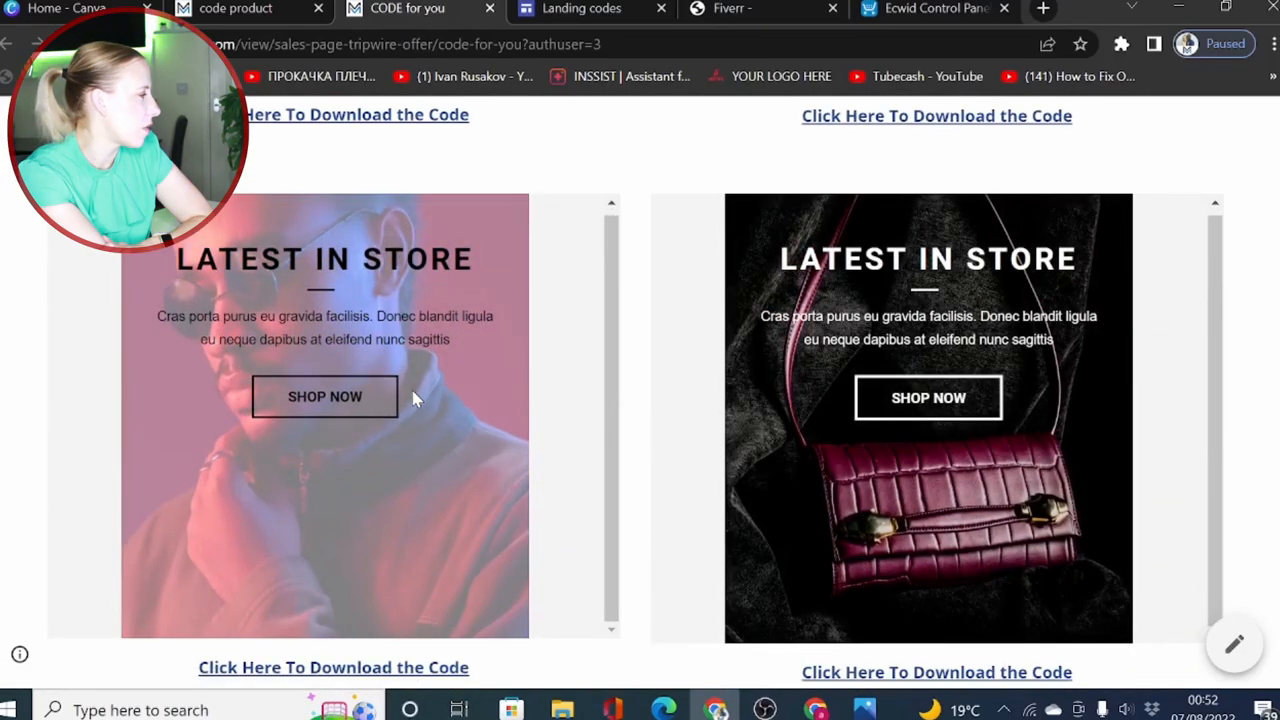
scroll("down", 3)
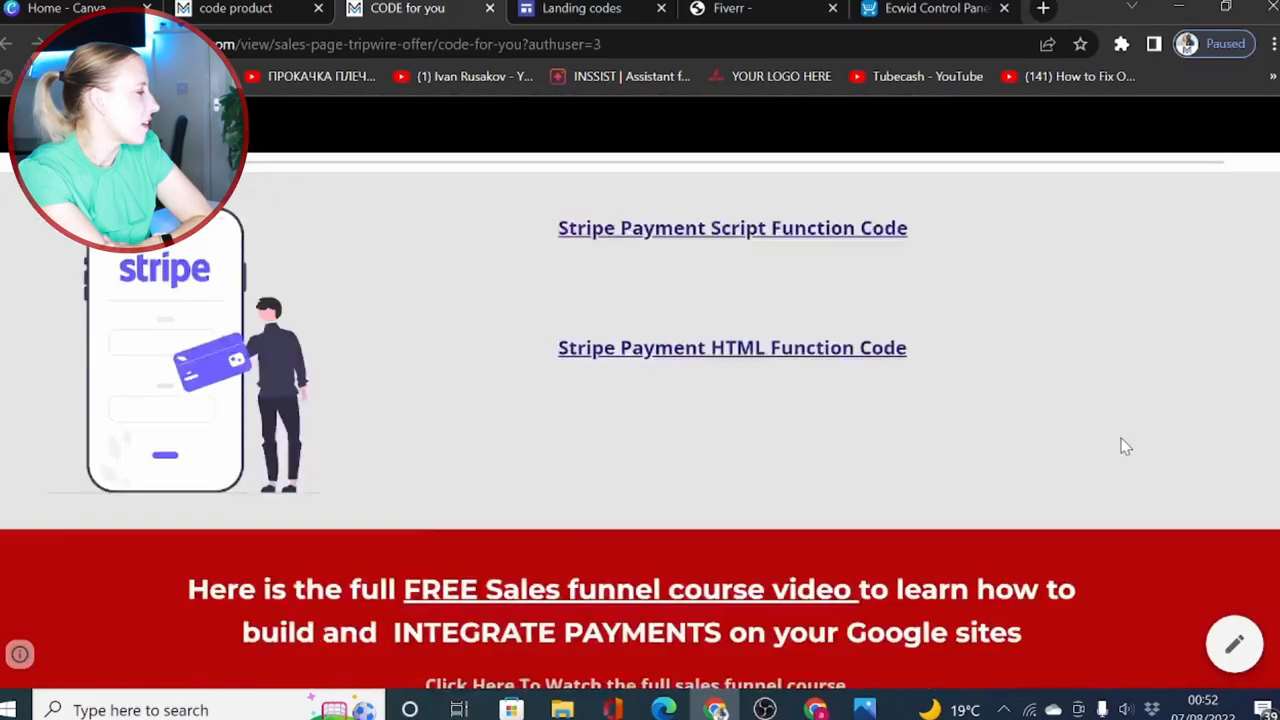
scroll("down", 3)
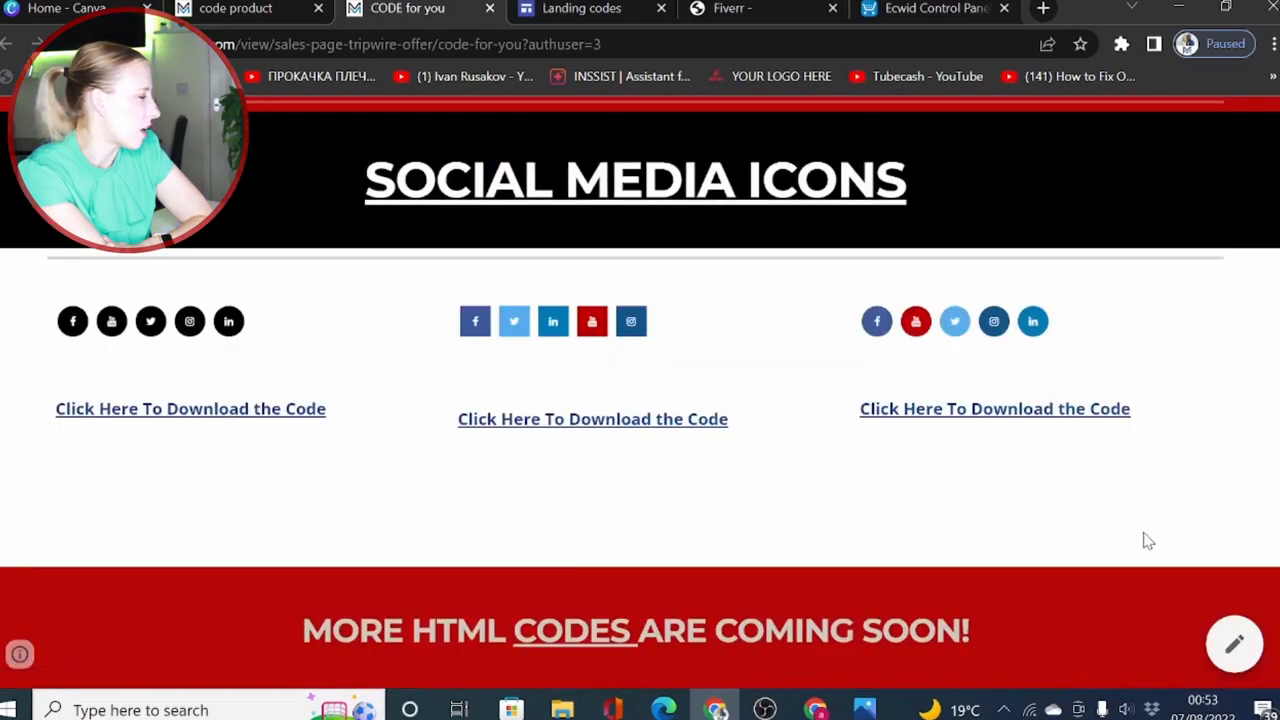
scroll("down", 3)
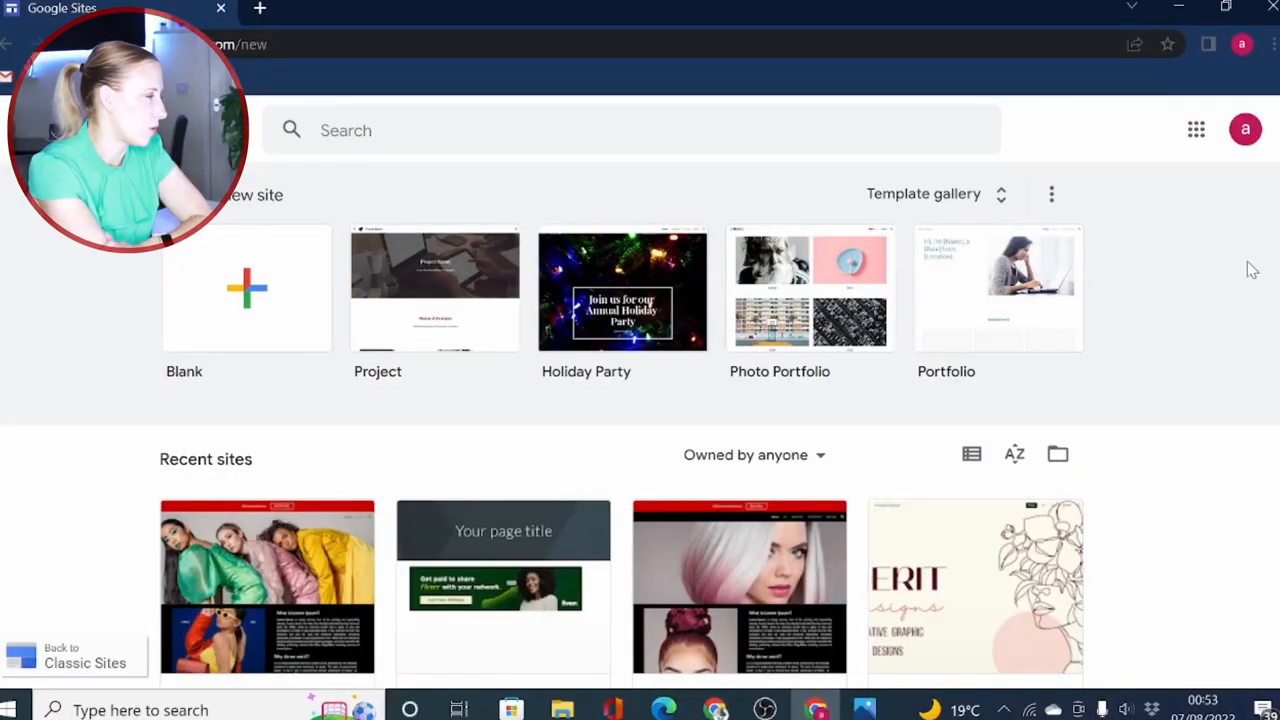
mouse_move(1164, 416)
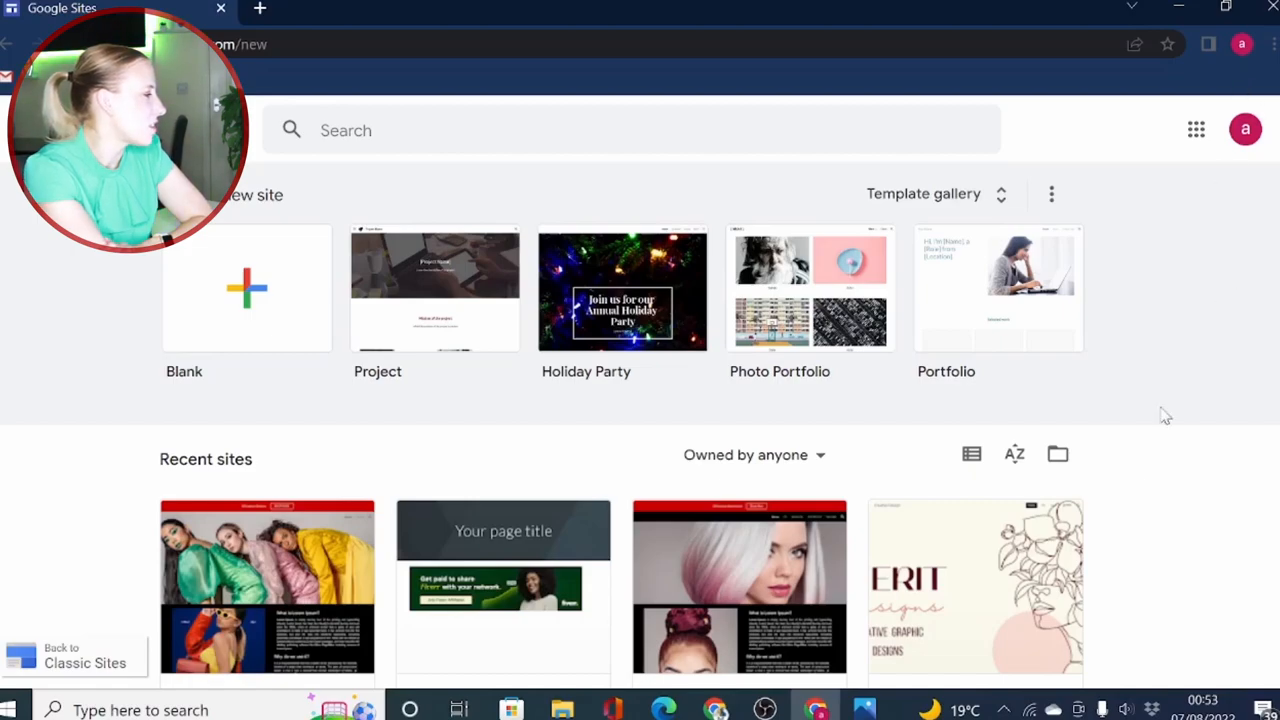
scroll("down", 3)
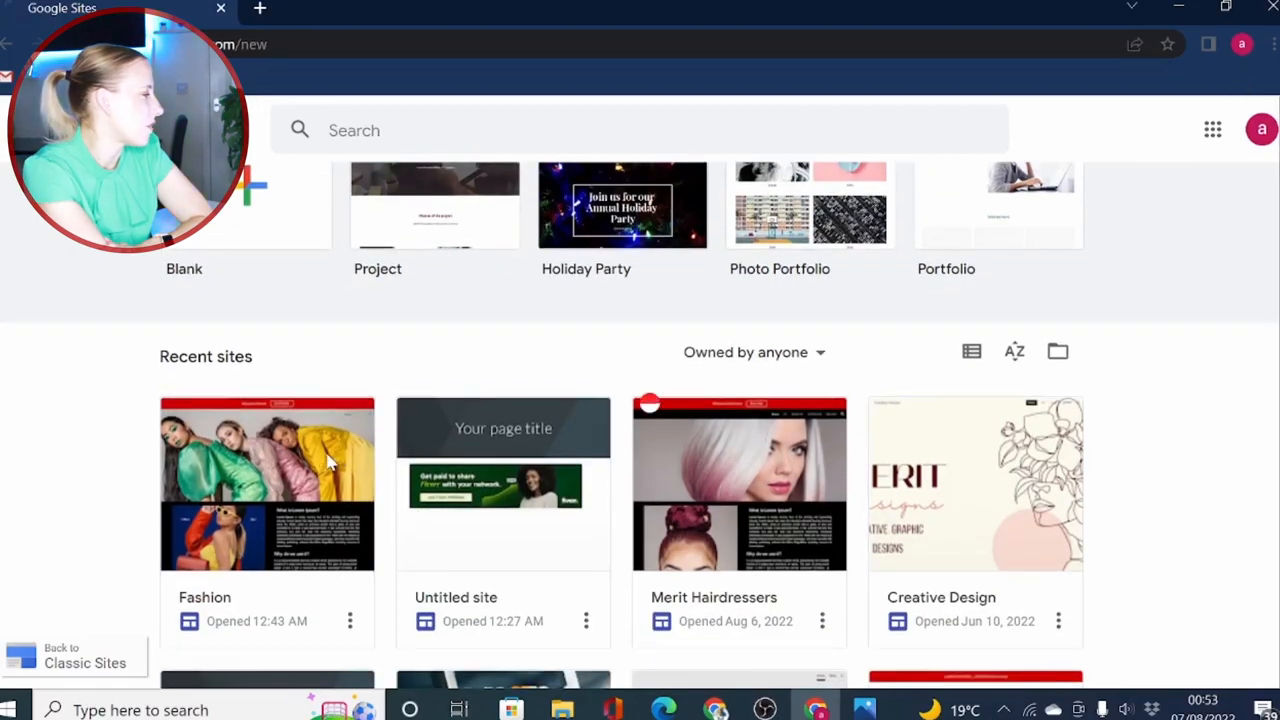
left_click(268, 482)
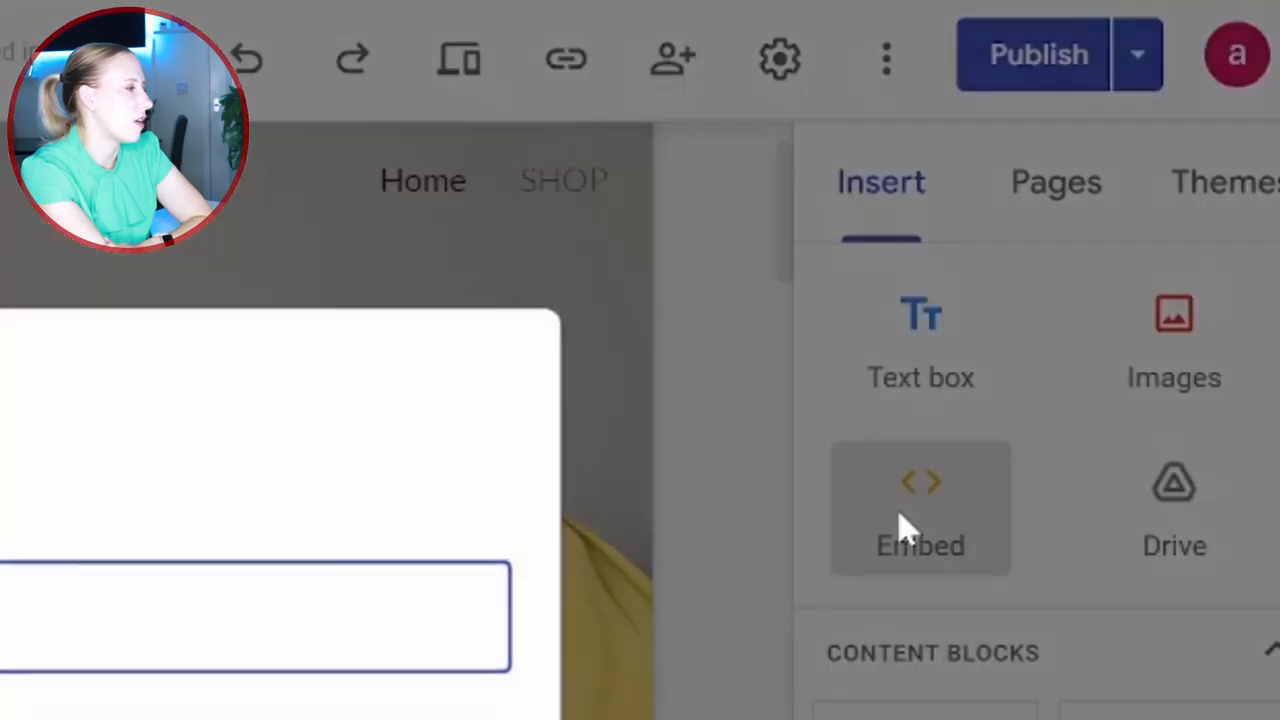
Bring up the Embed from the web dialog via the Insert panel and the quick-insert wheel
left_click(920, 508)
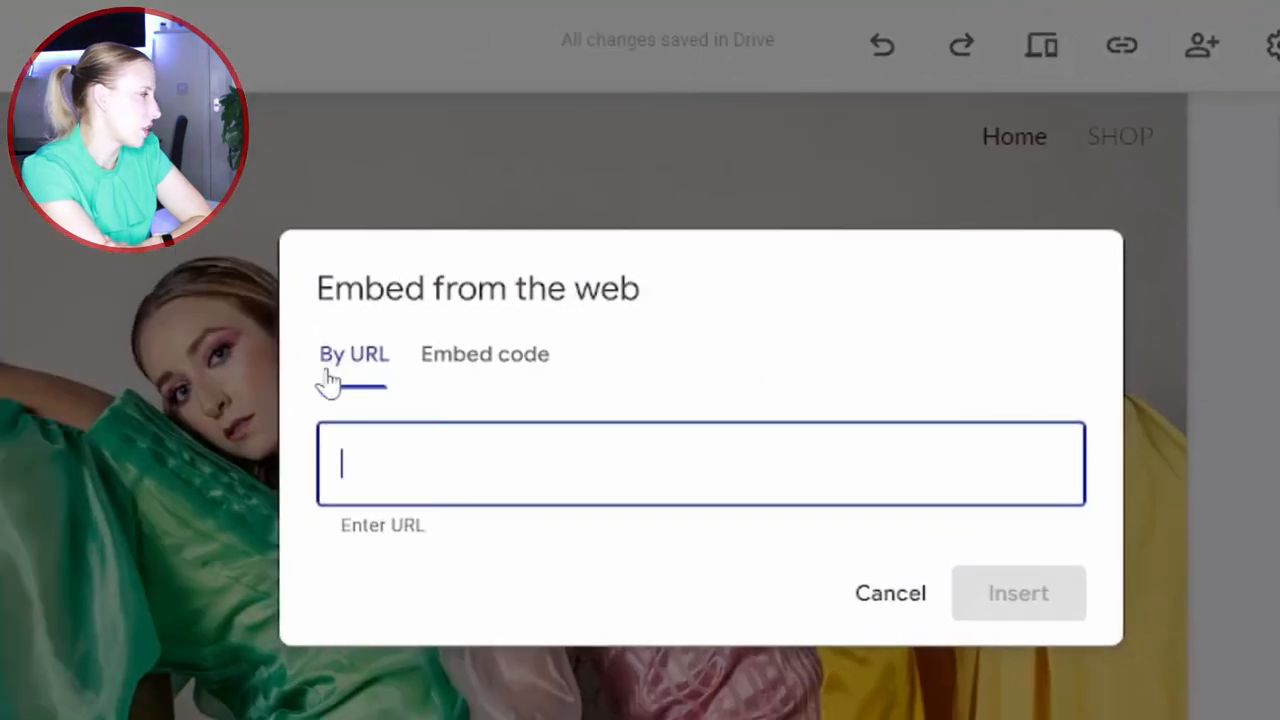
left_click(484, 354)
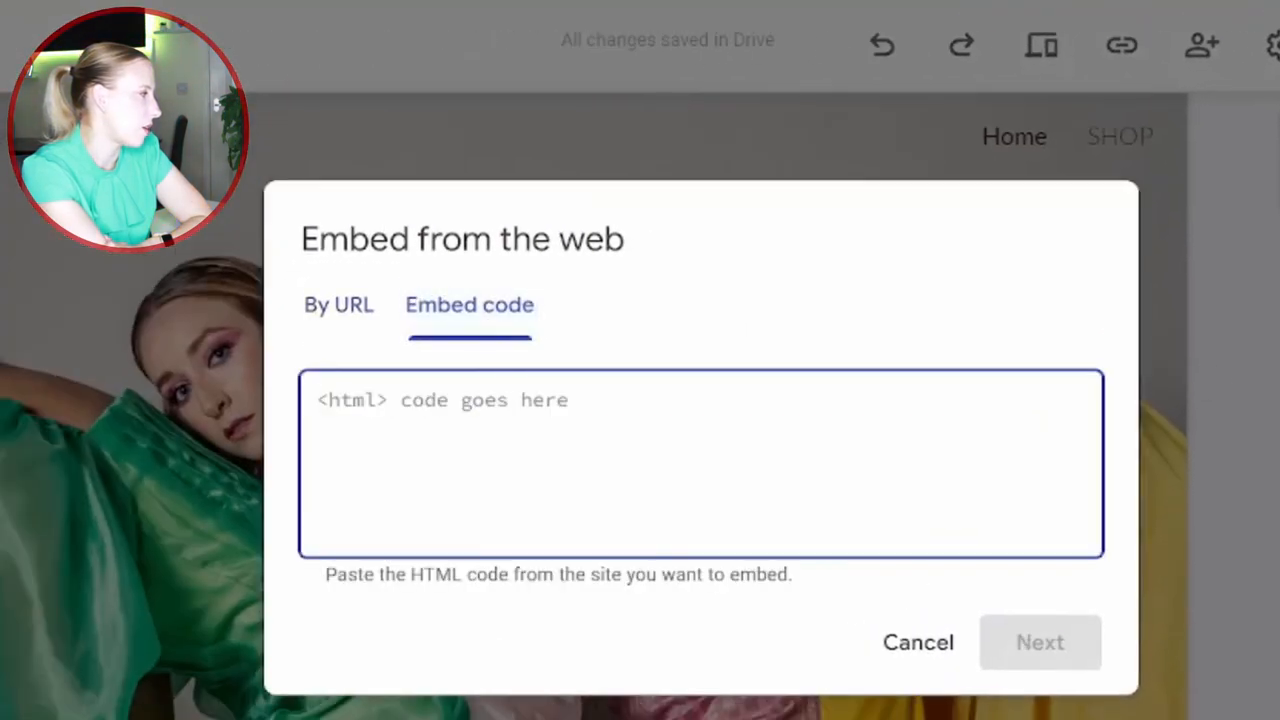
left_click(916, 642)
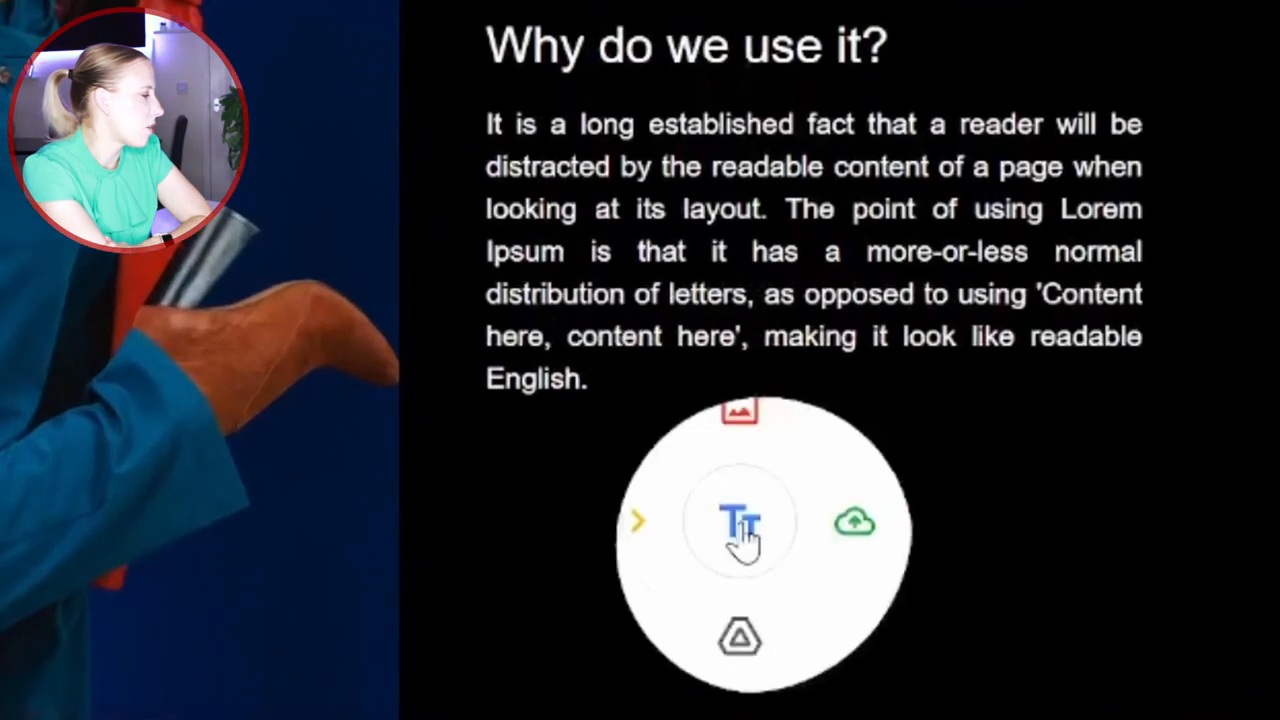
mouse_move(624, 524)
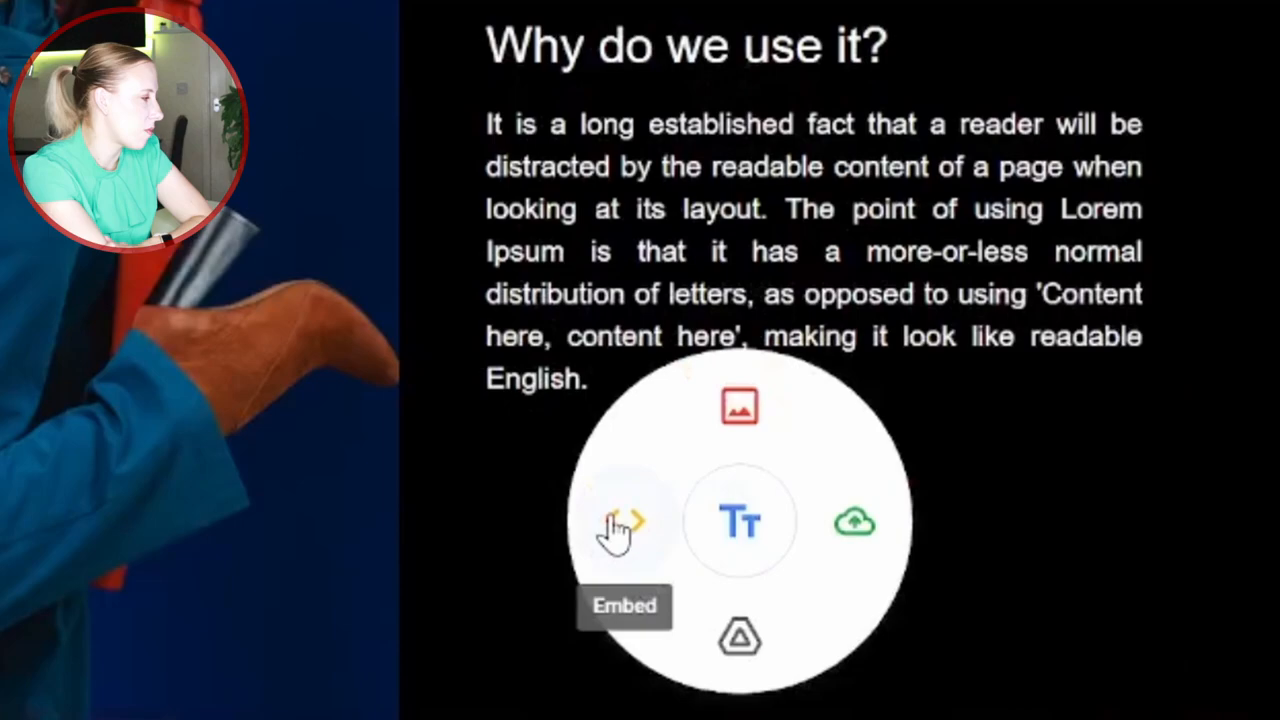
left_click(624, 522)
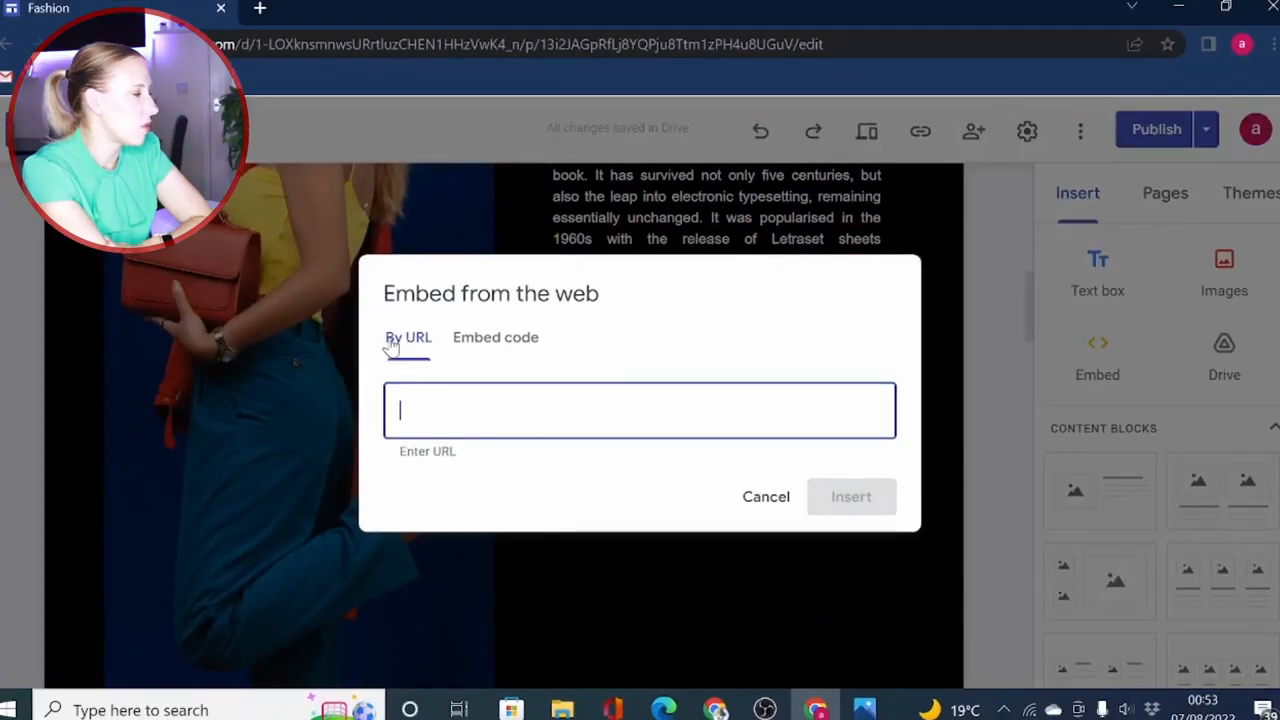
Paste the YouTube video link into the By URL field to embed the player
left_click(850, 496)
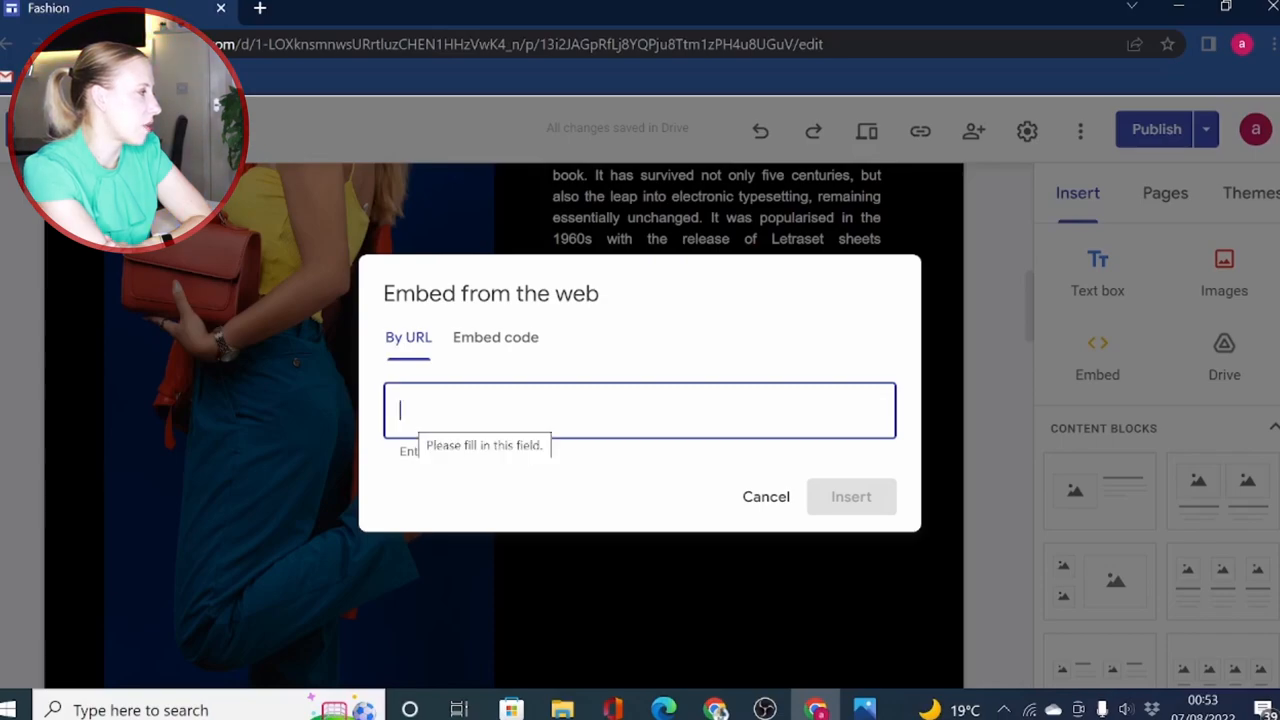
right_click(640, 410)
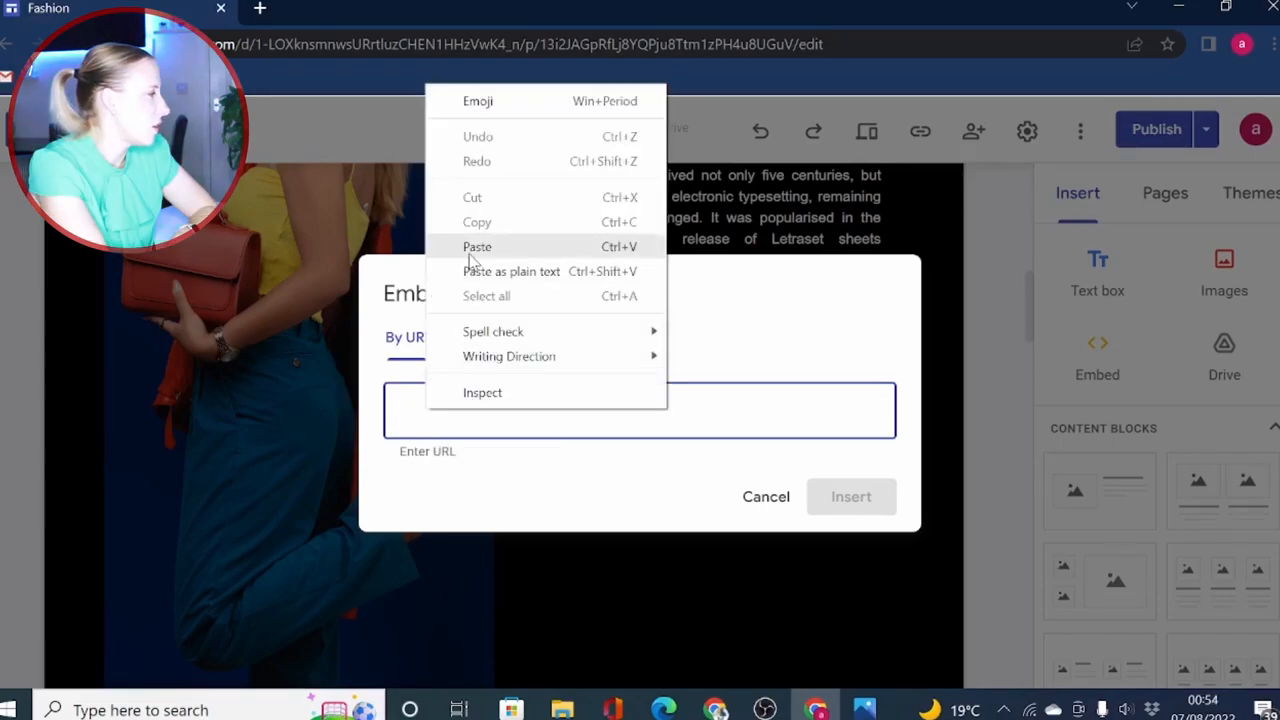
left_click(476, 246)
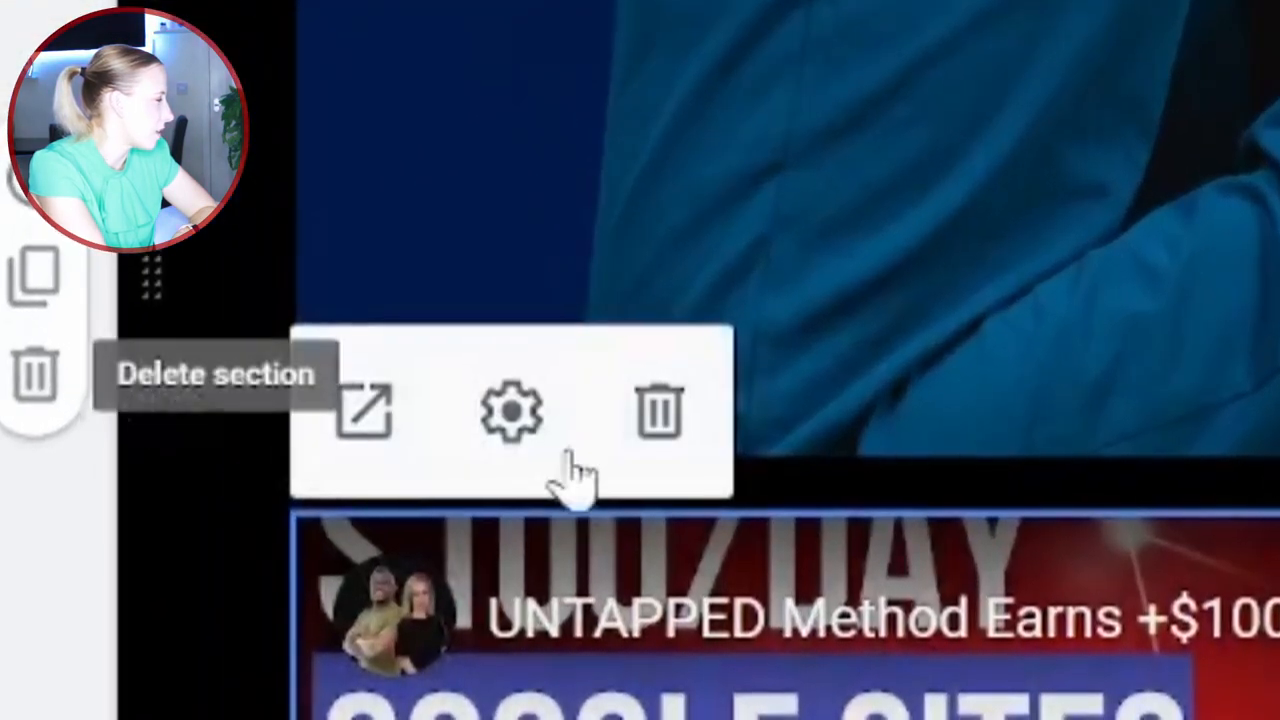
left_click(512, 412)
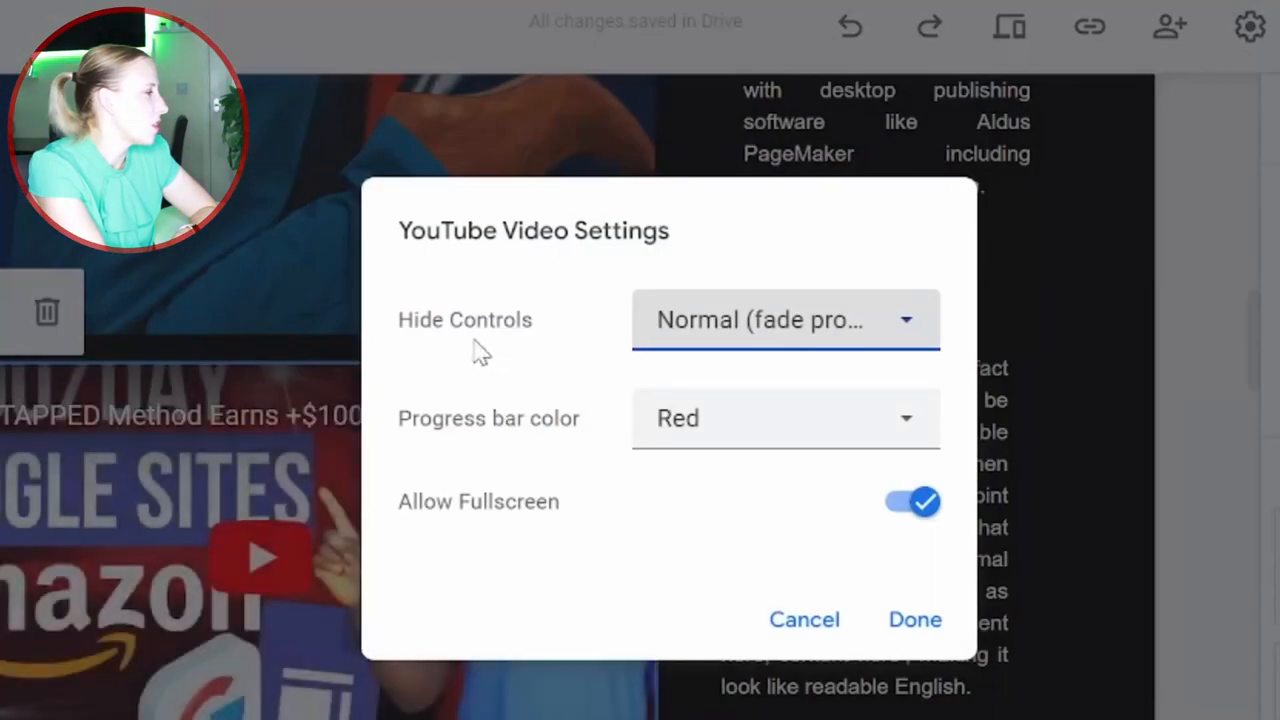
mouse_move(910, 324)
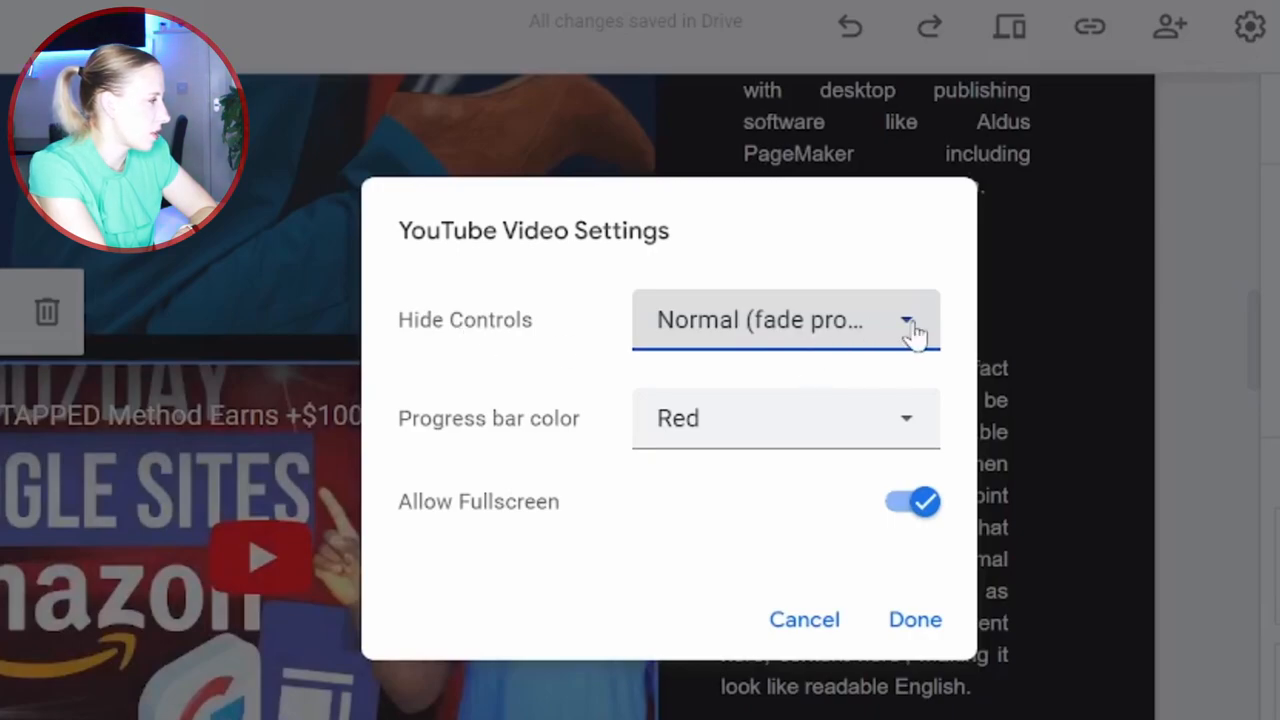
left_click(784, 320)
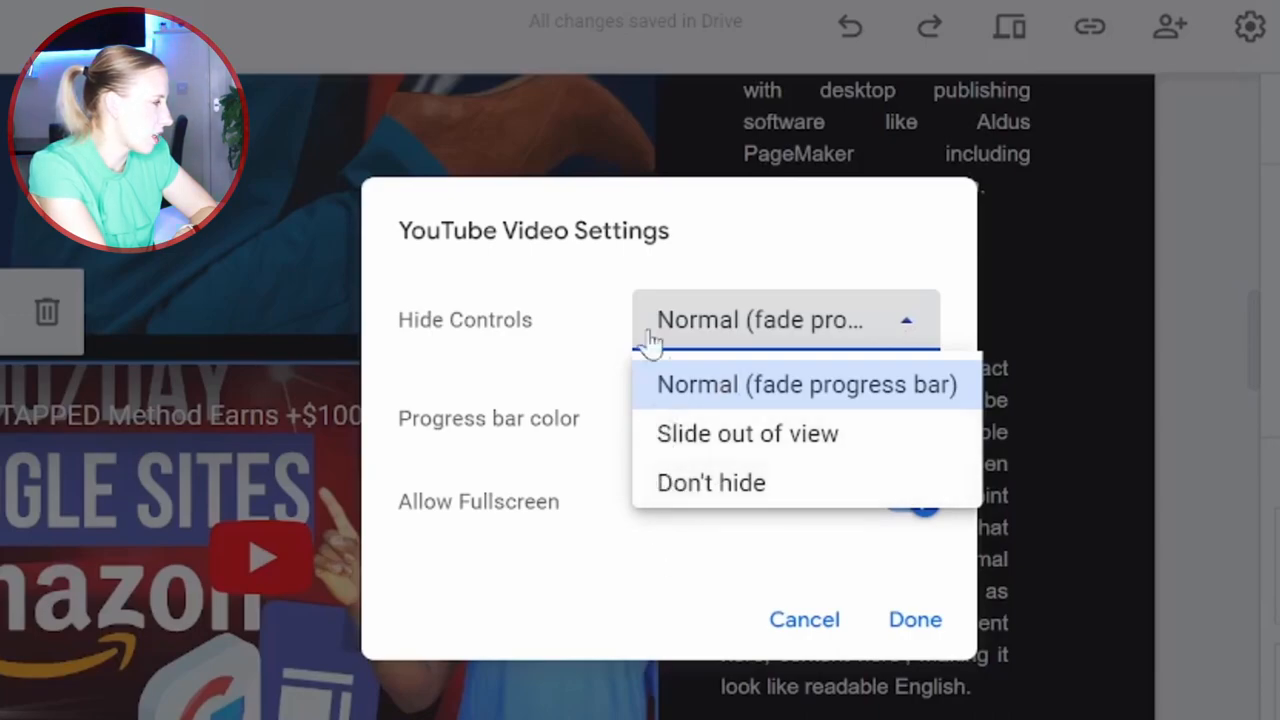
left_click(804, 384)
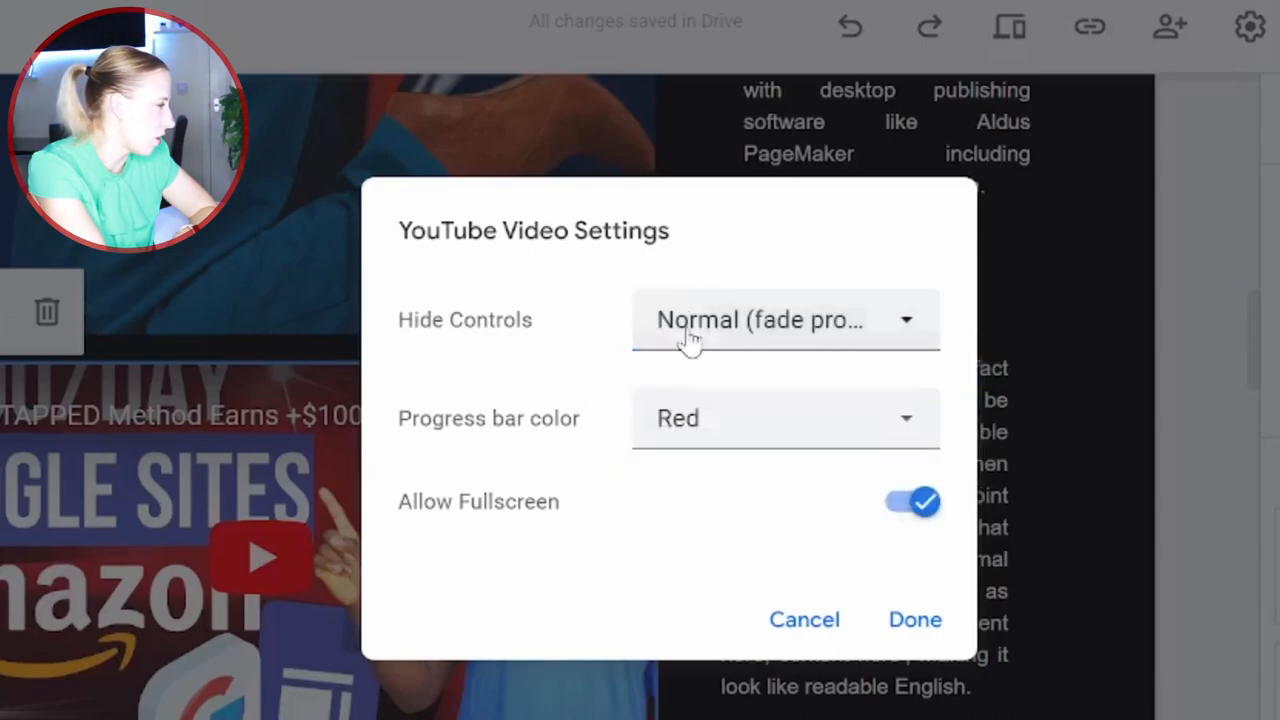
left_click(784, 418)
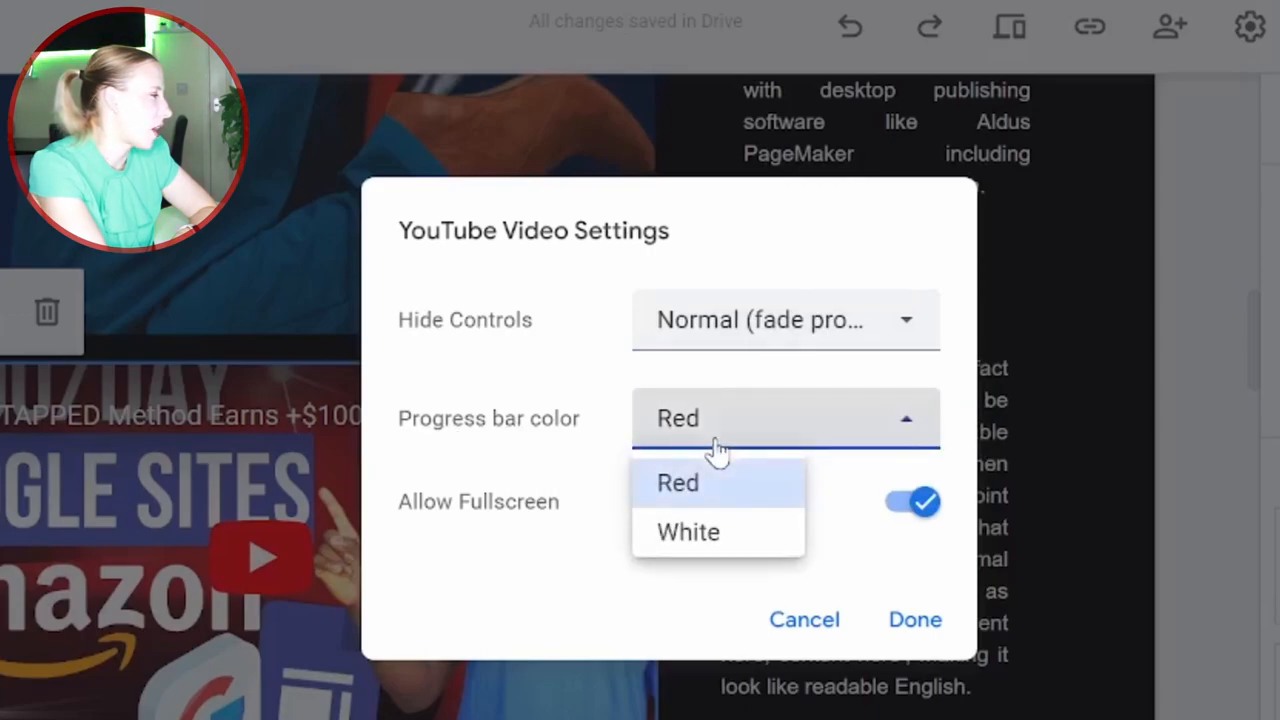
left_click(678, 482)
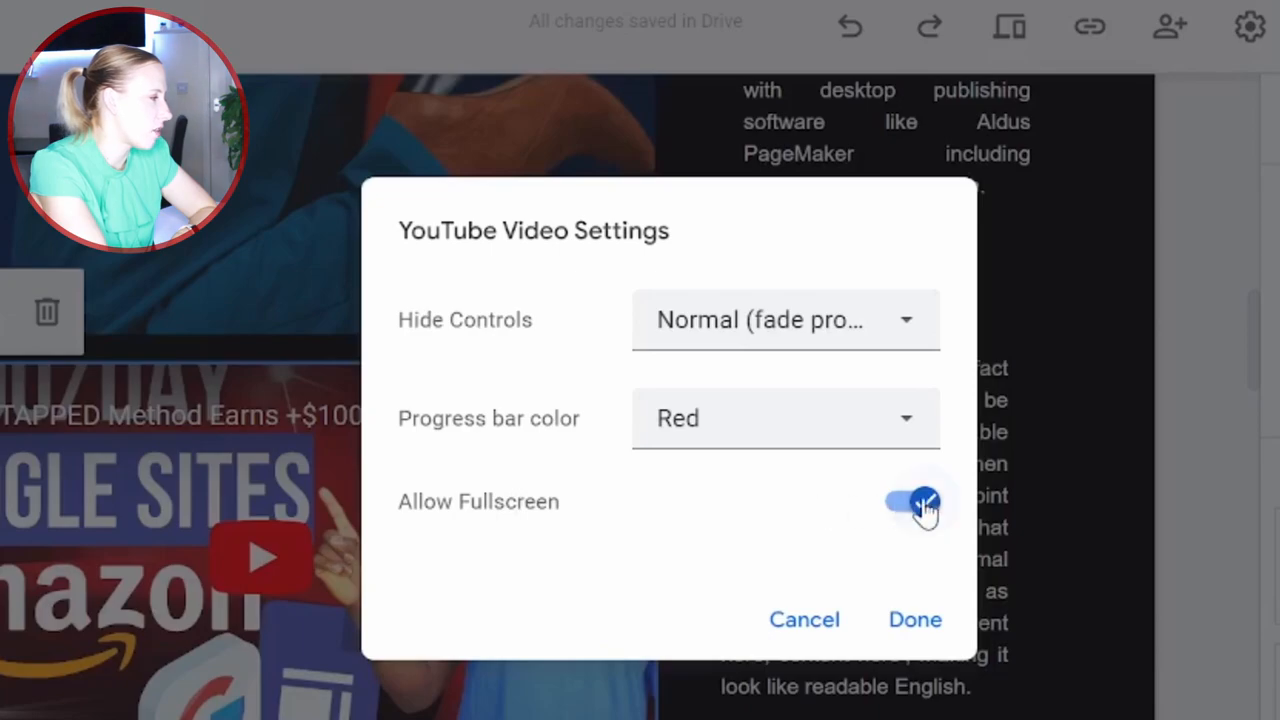
left_click(910, 500)
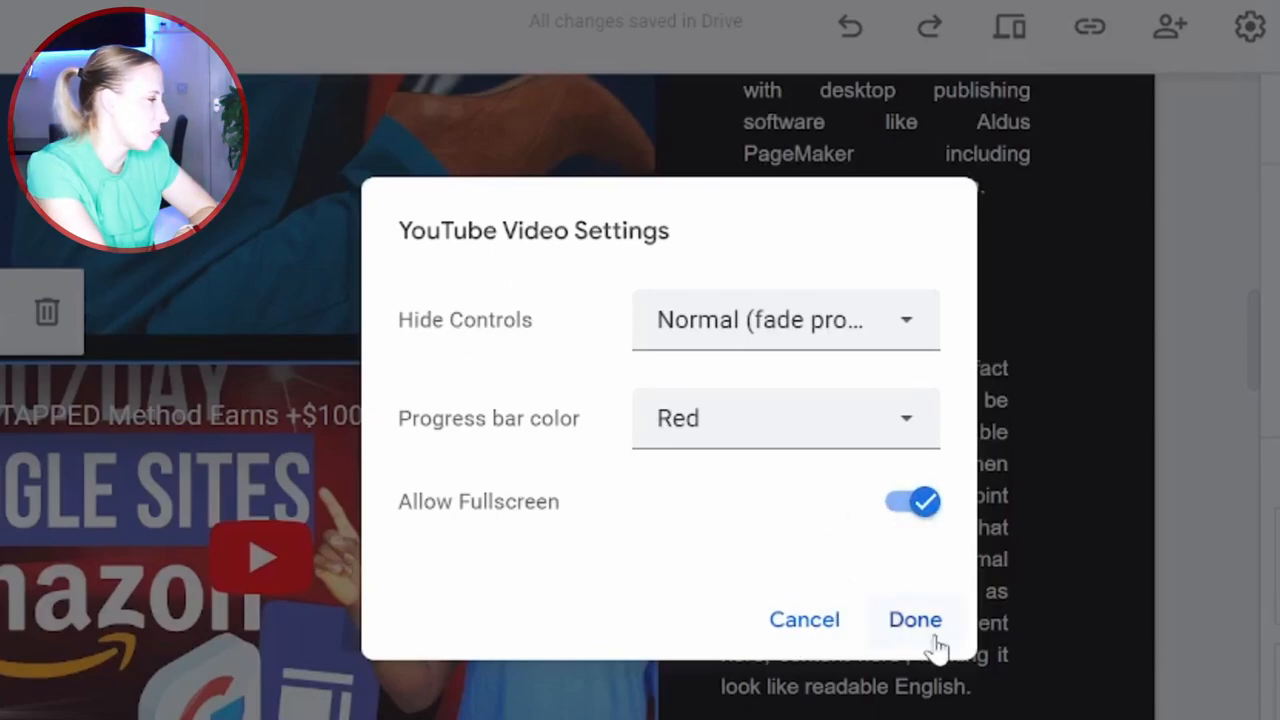
left_click(914, 620)
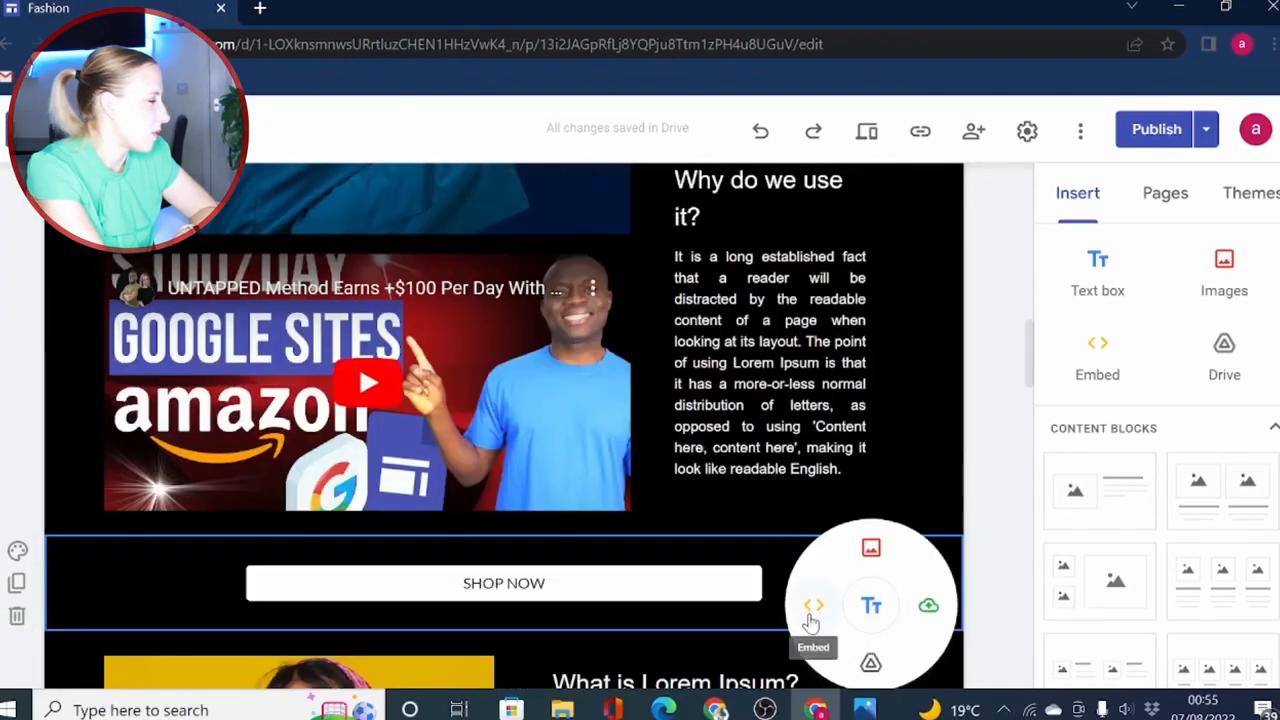
left_click(812, 604)
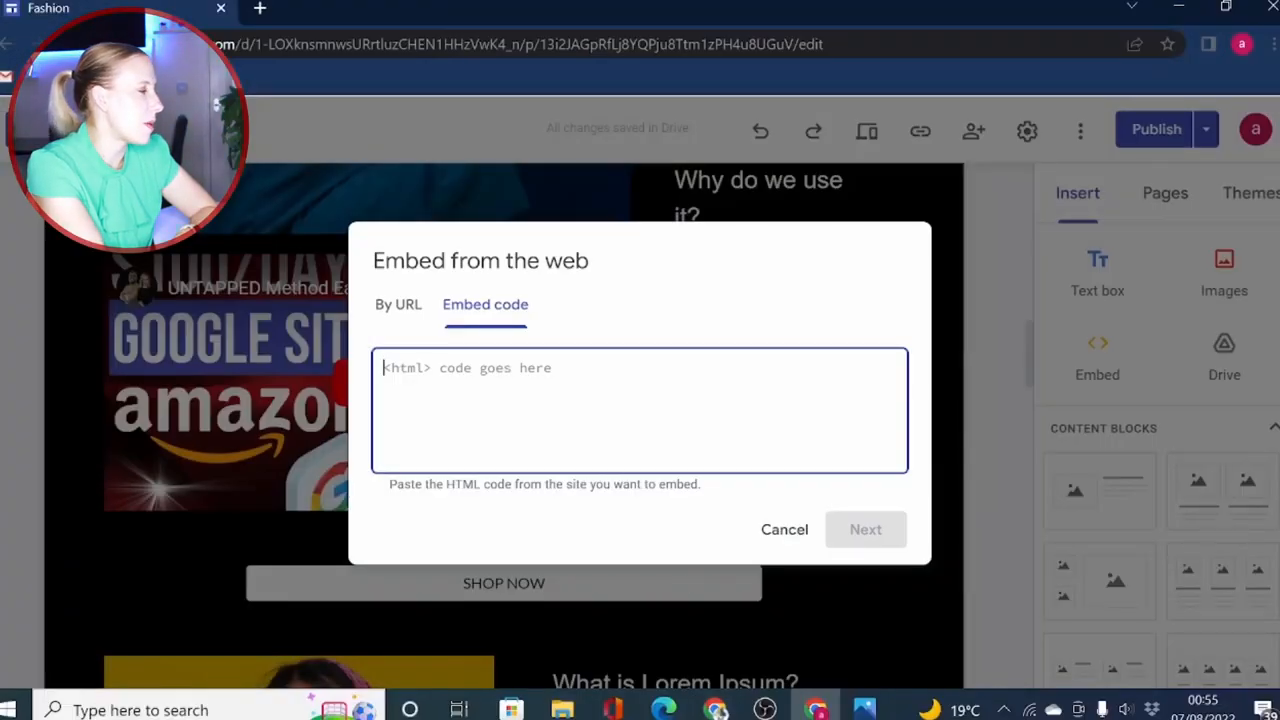
mouse_move(718, 710)
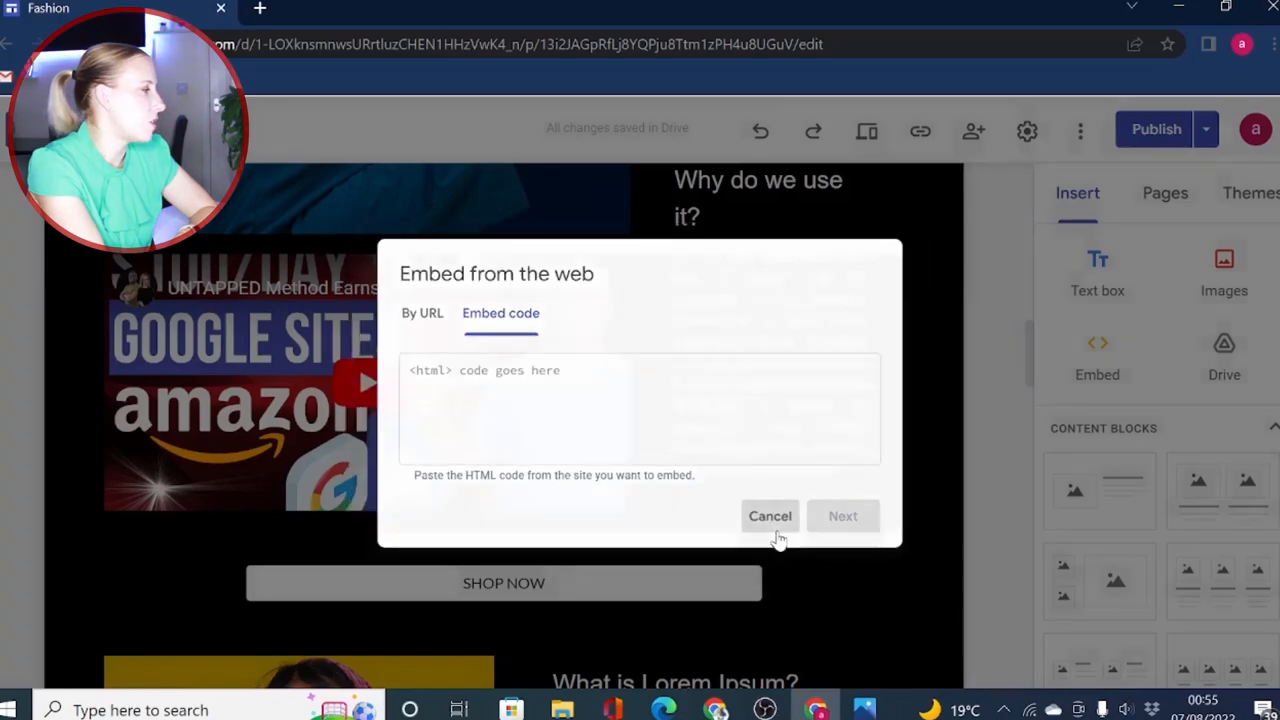
left_click(770, 516)
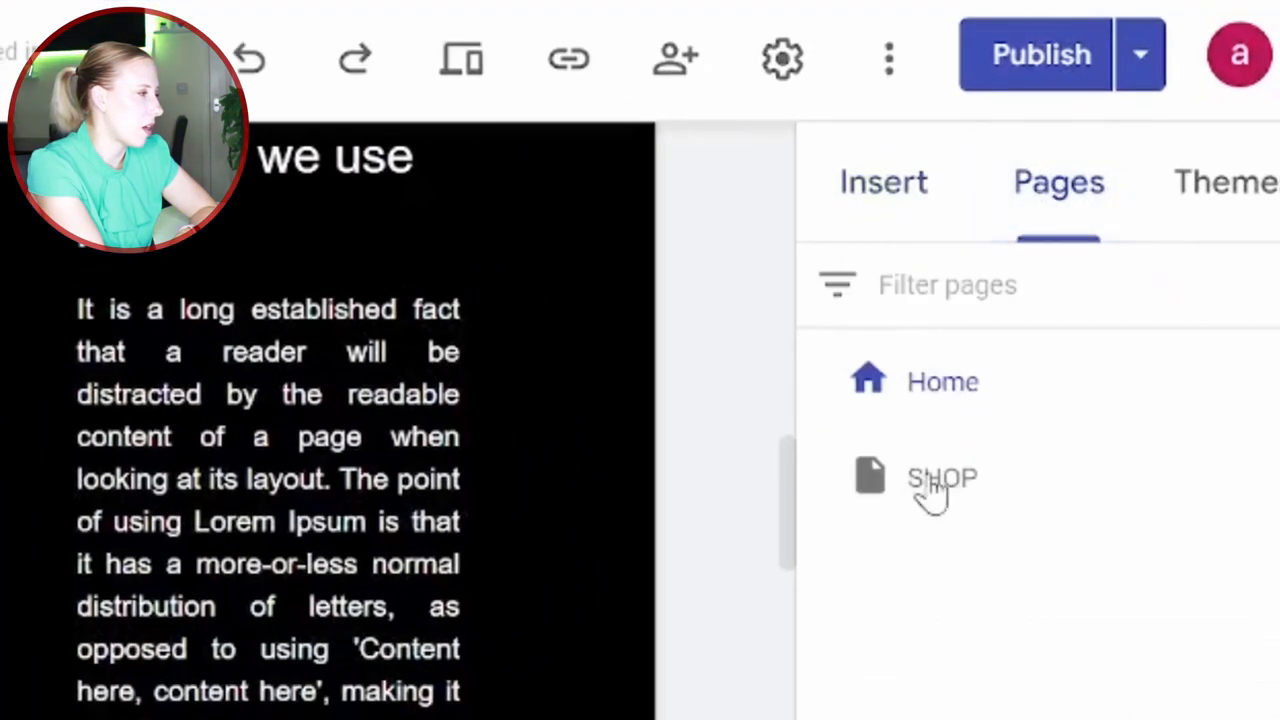
Paste the Ecwid store script as embed code on the SHOP page and insert it
left_click(942, 476)
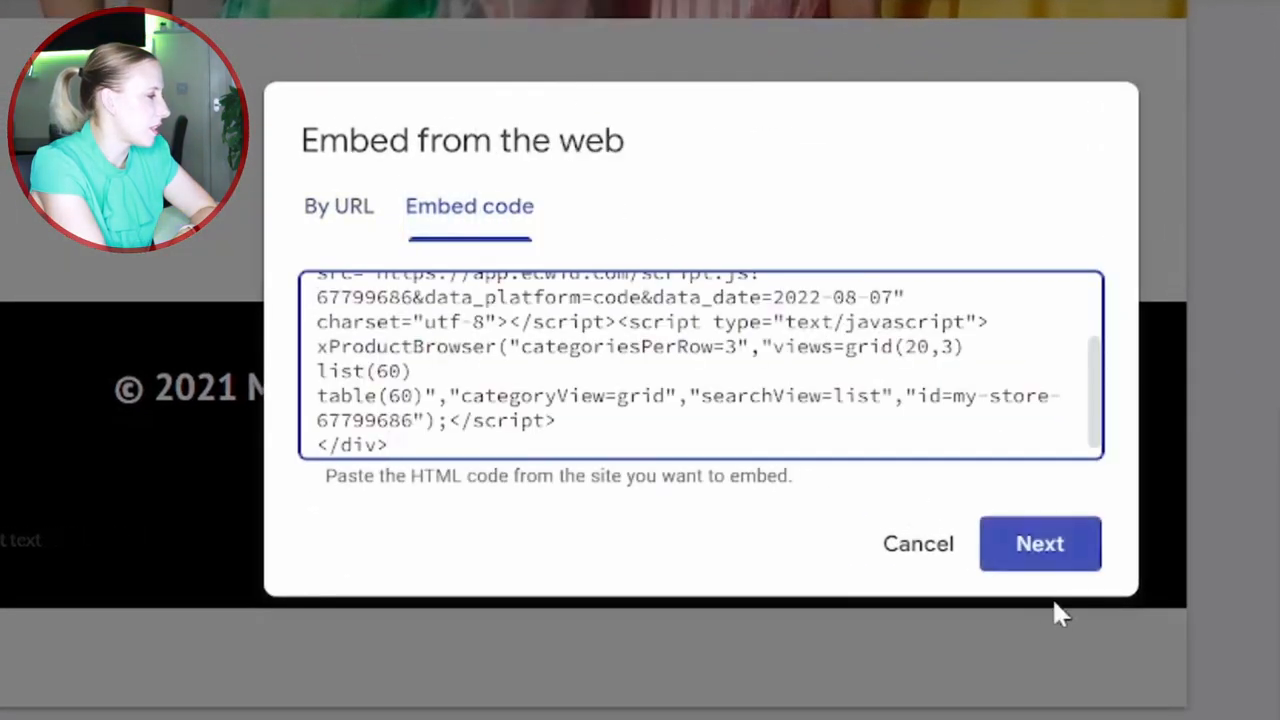
left_click(1040, 544)
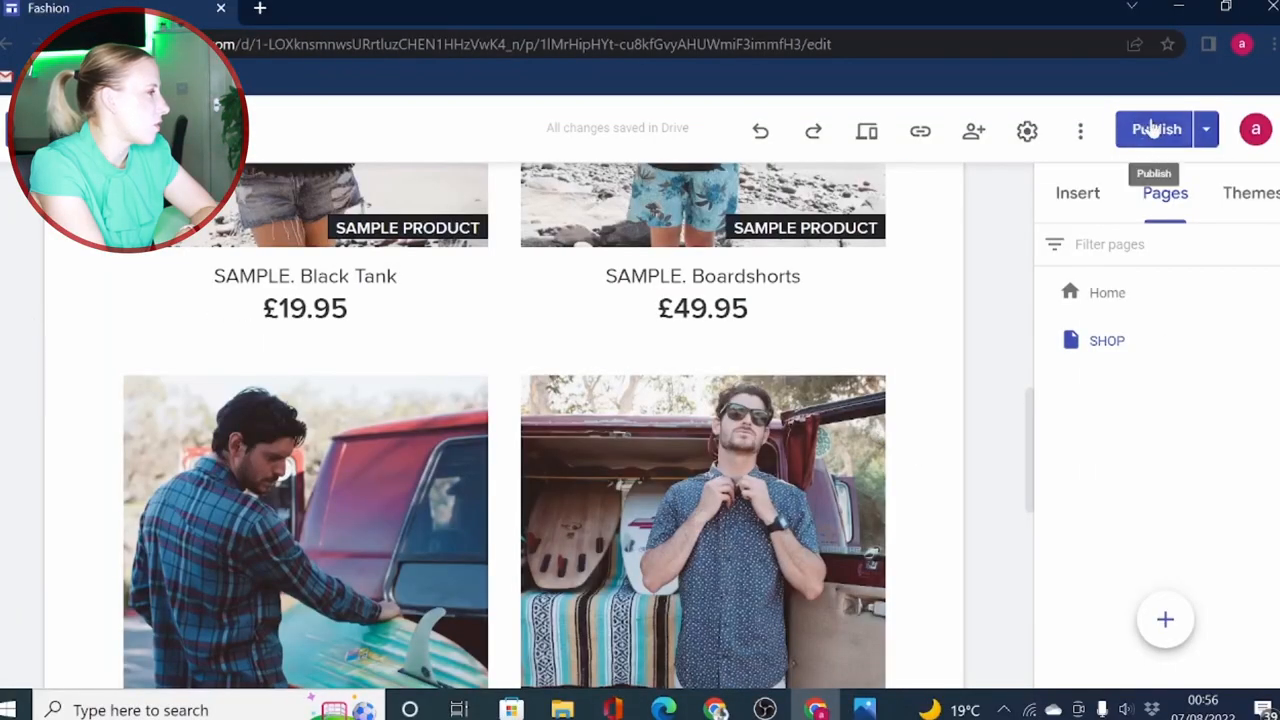
Publish the Fashion site and view the live version
left_click(1156, 128)
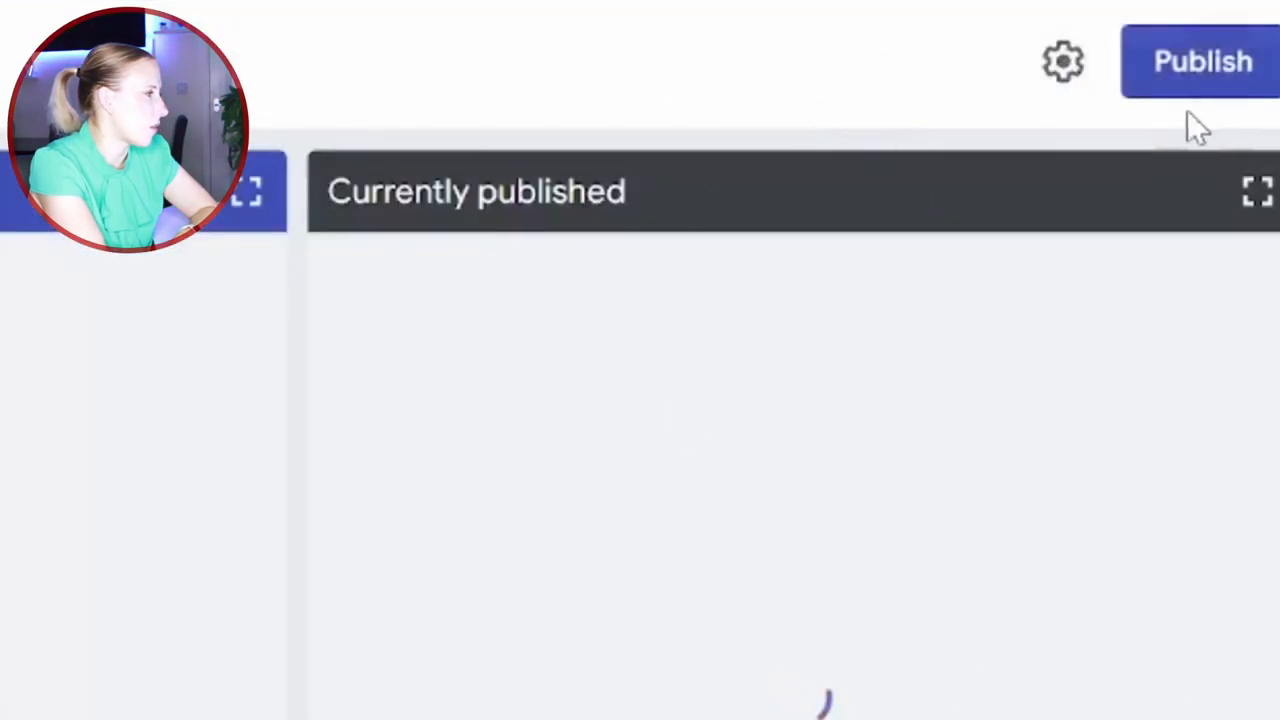
left_click(1204, 60)
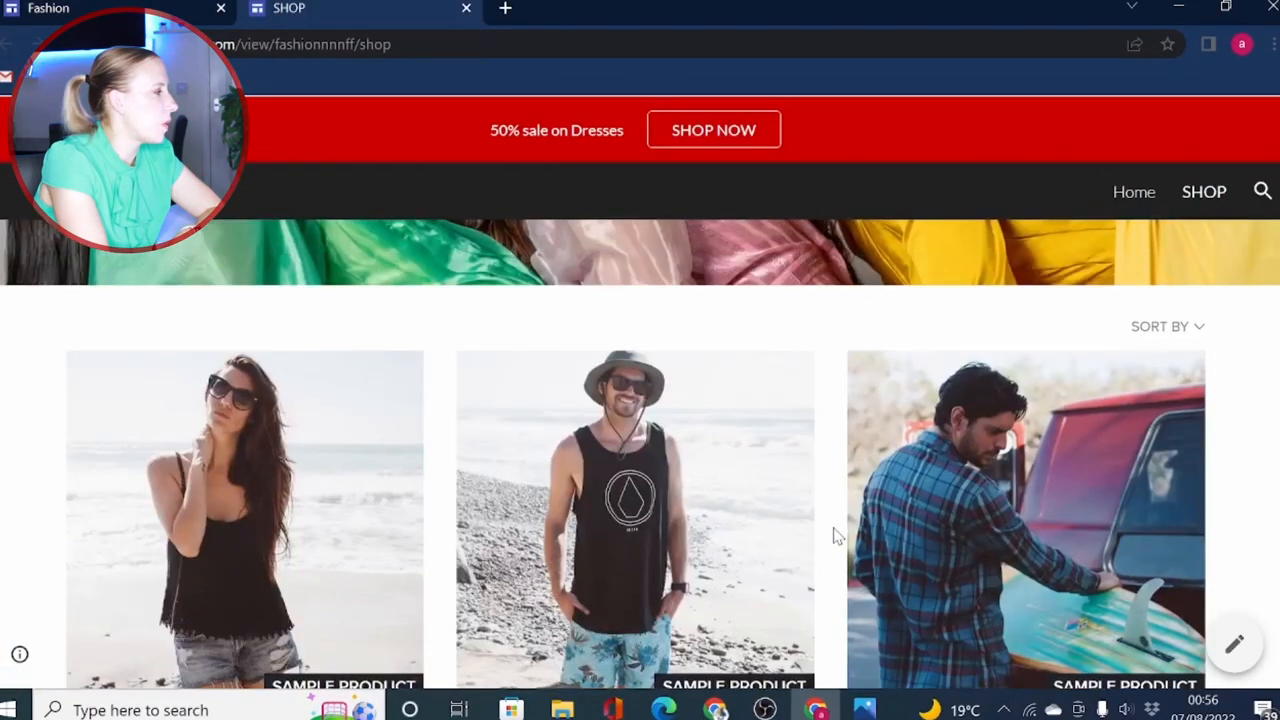
On the live SHOP page, open the Boardshorts product and choose size 34
left_click(634, 520)
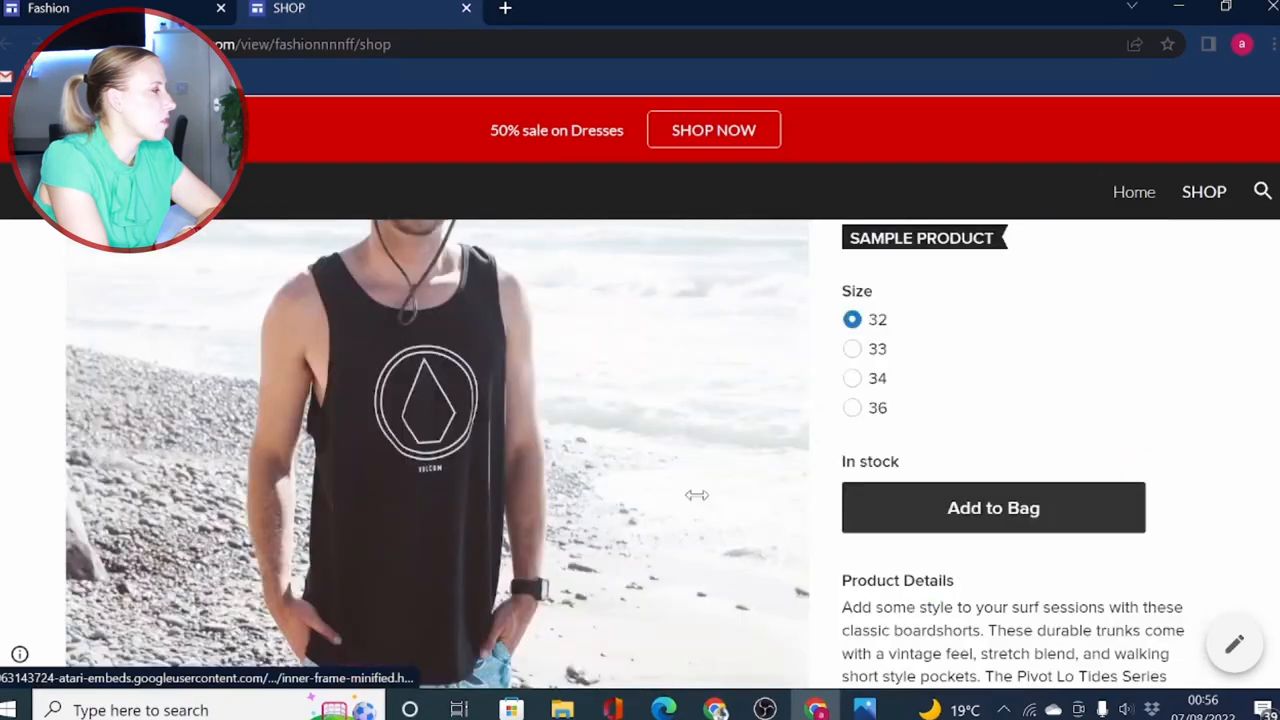
left_click(852, 378)
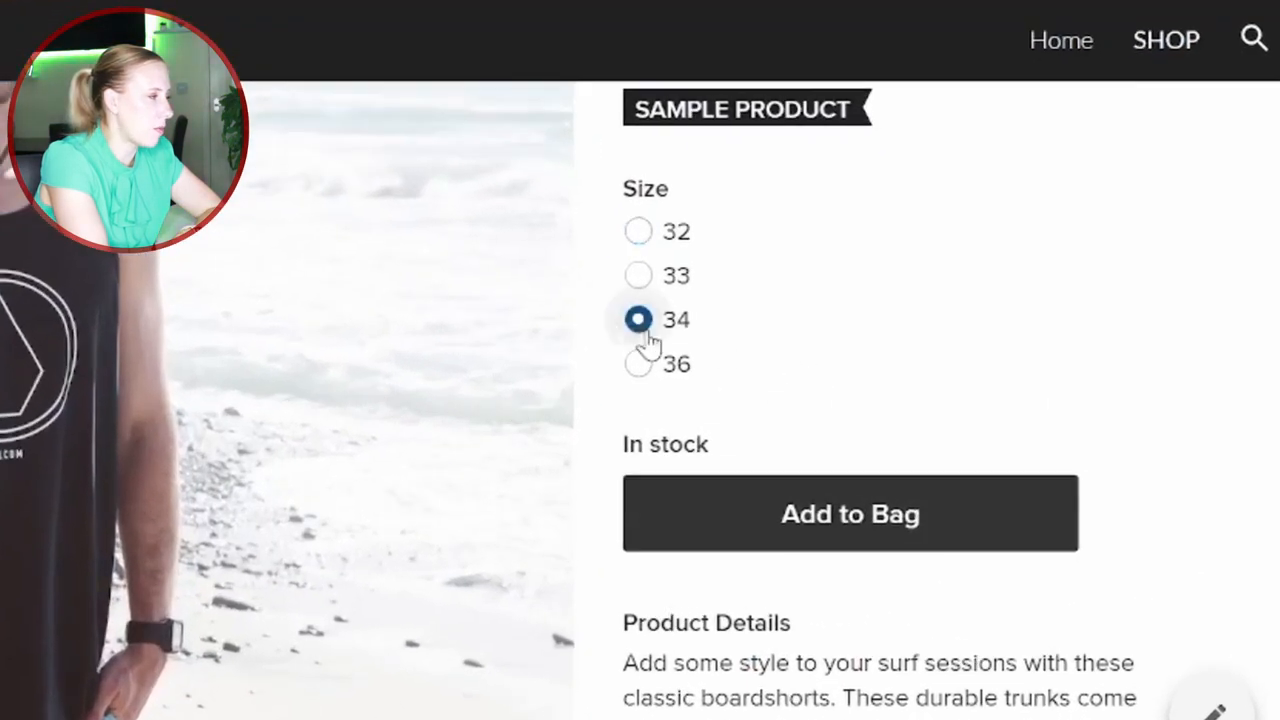
left_click(848, 512)
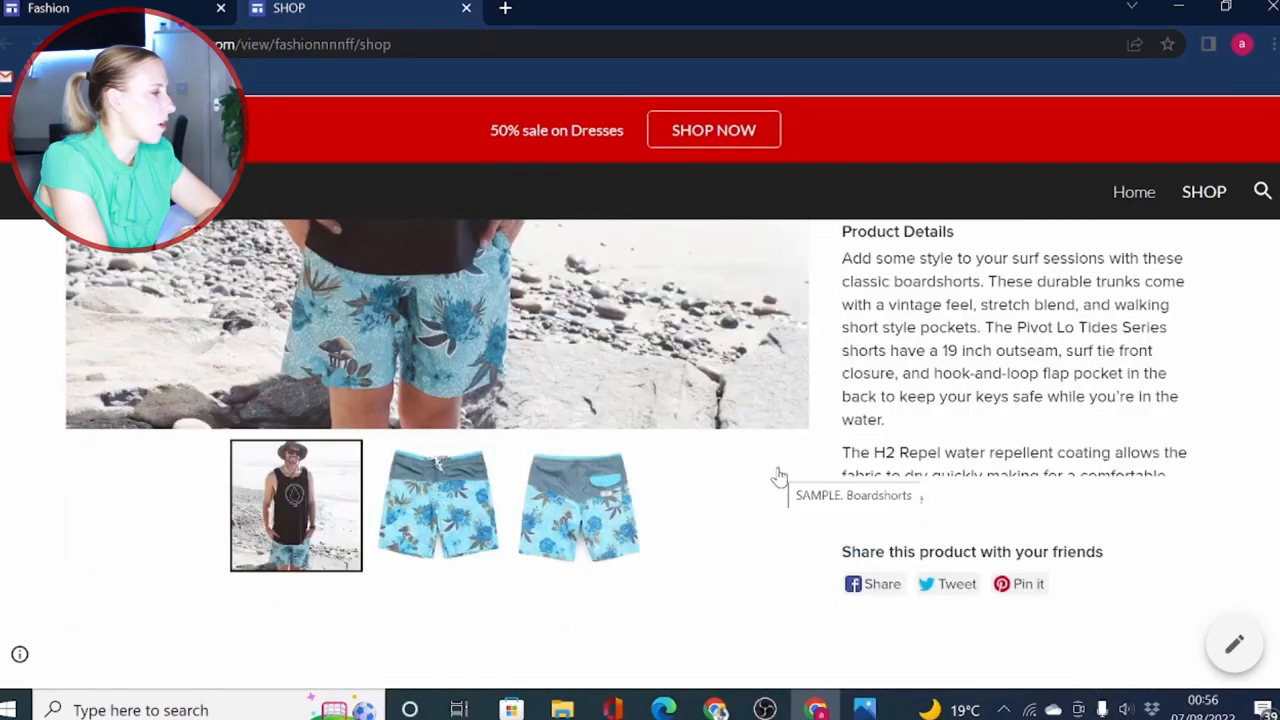
left_click(944, 8)
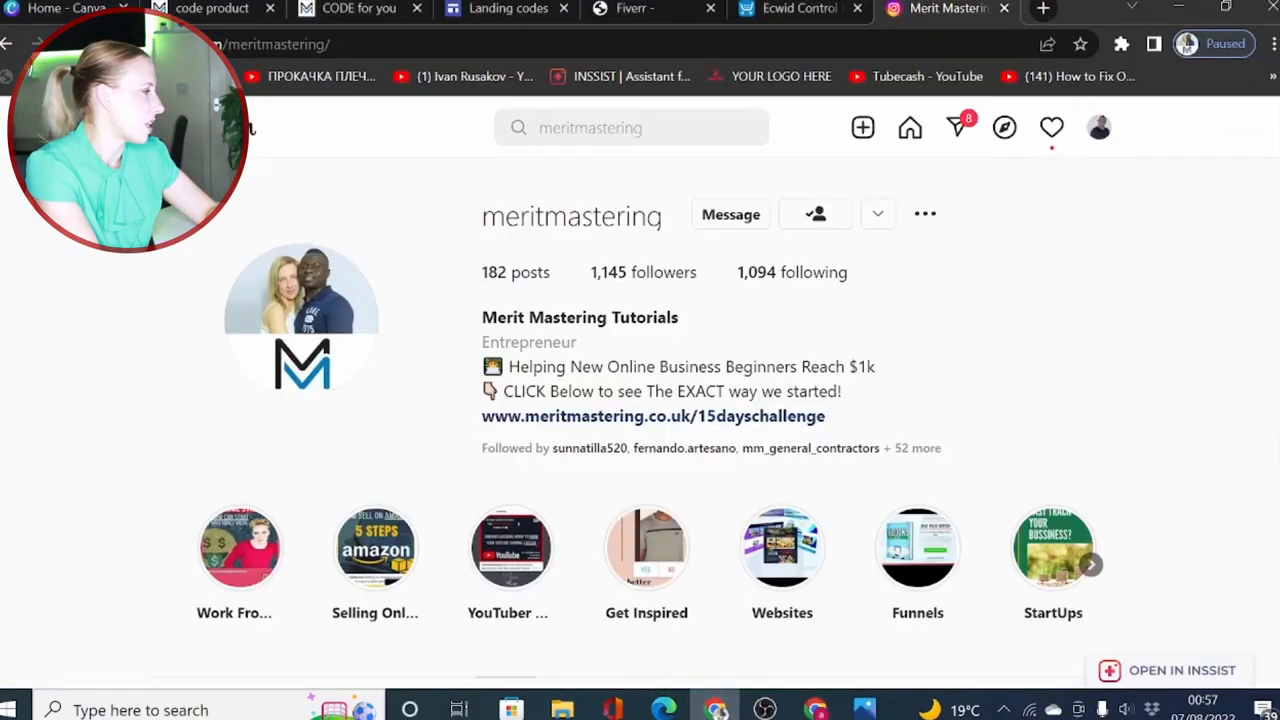
Open the $1680 in 3 days Instagram post and its options menu for embedding
scroll("down", 3)
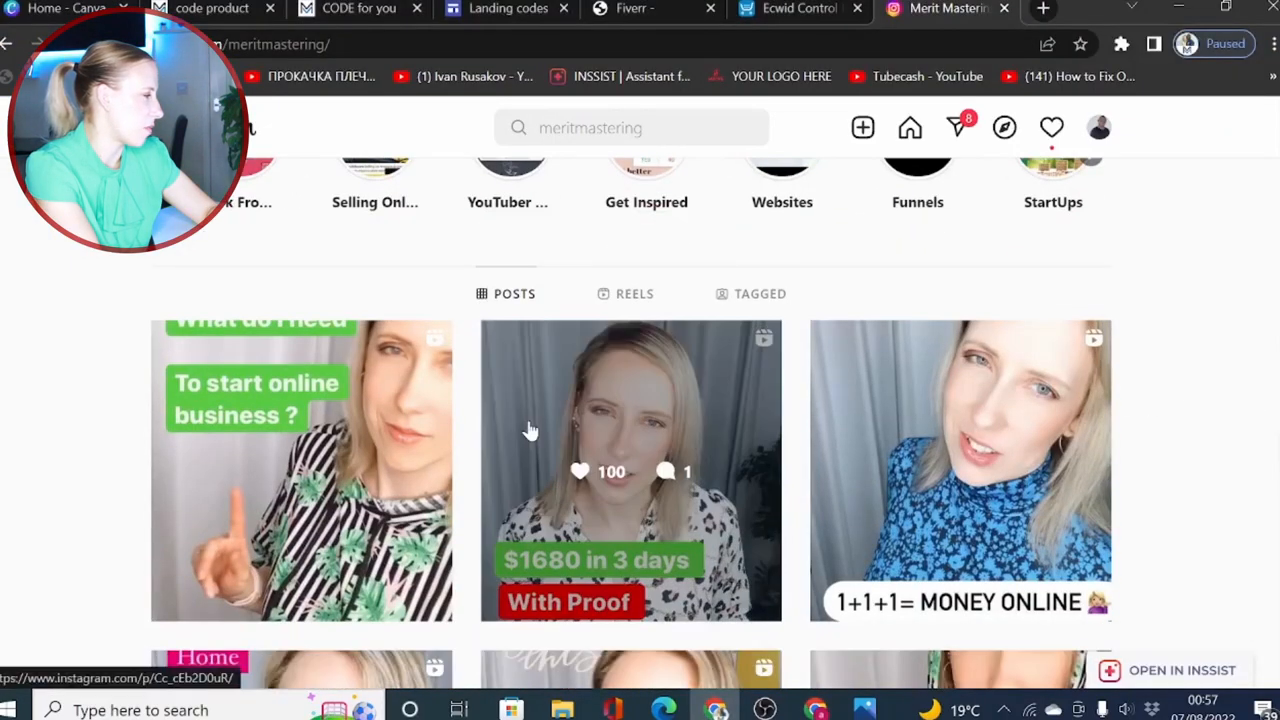
left_click(630, 470)
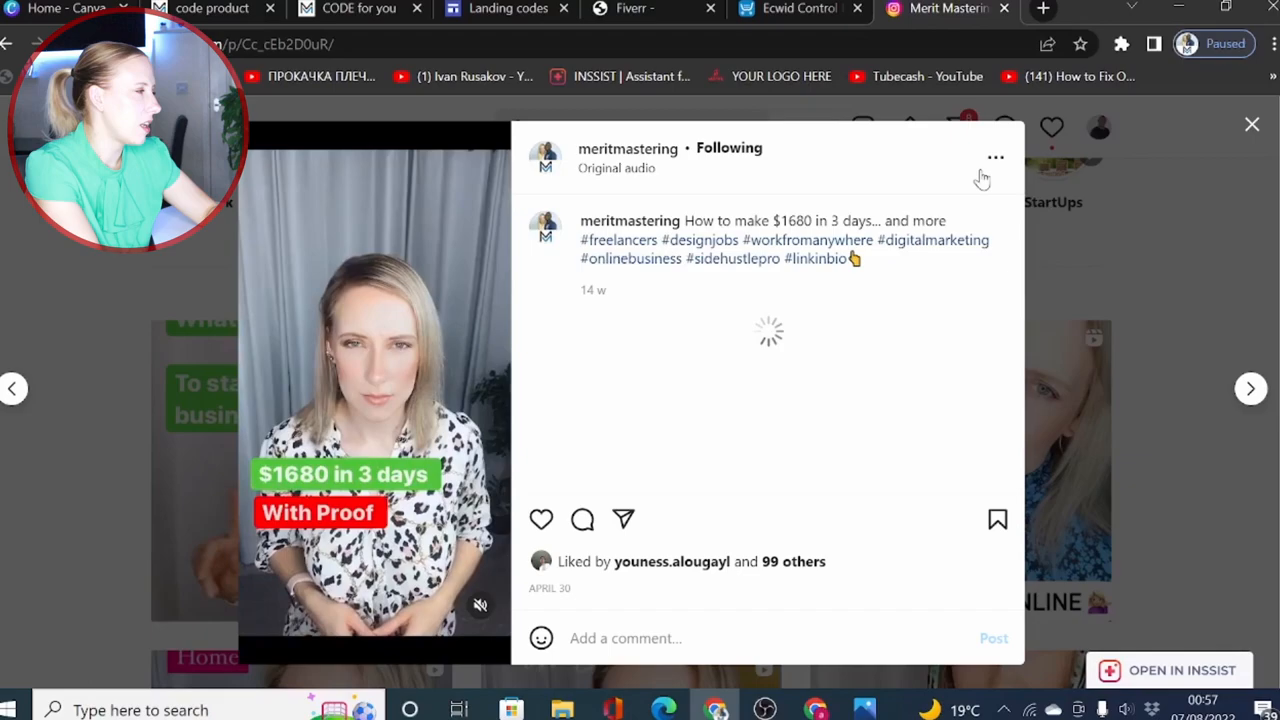
left_click(996, 156)
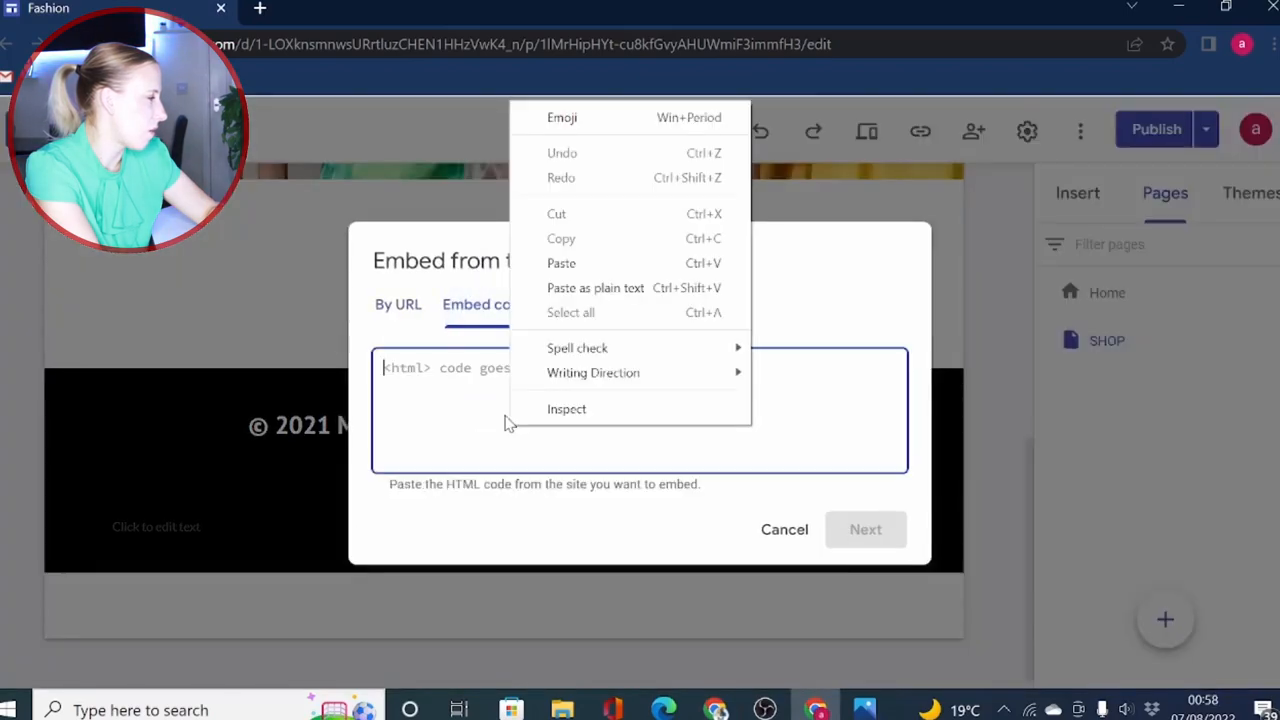
Paste and insert the Instagram post embed code, then move to Canva
left_click(560, 264)
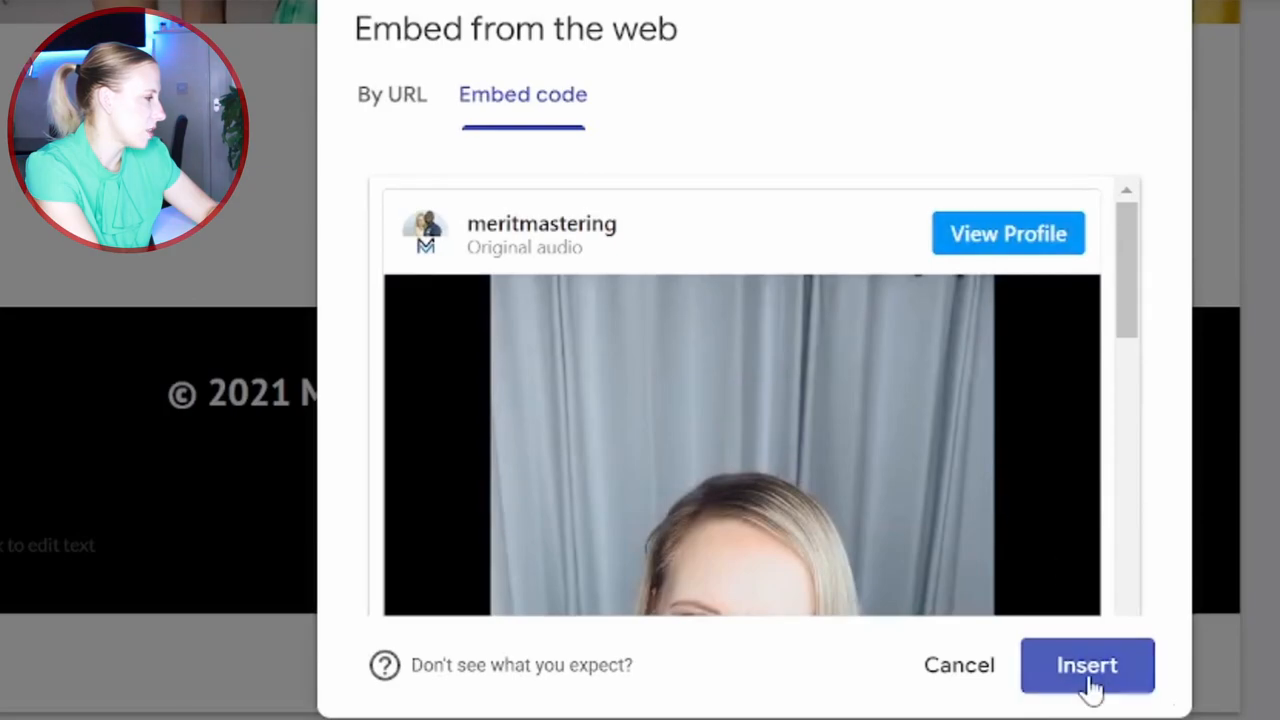
left_click(1088, 664)
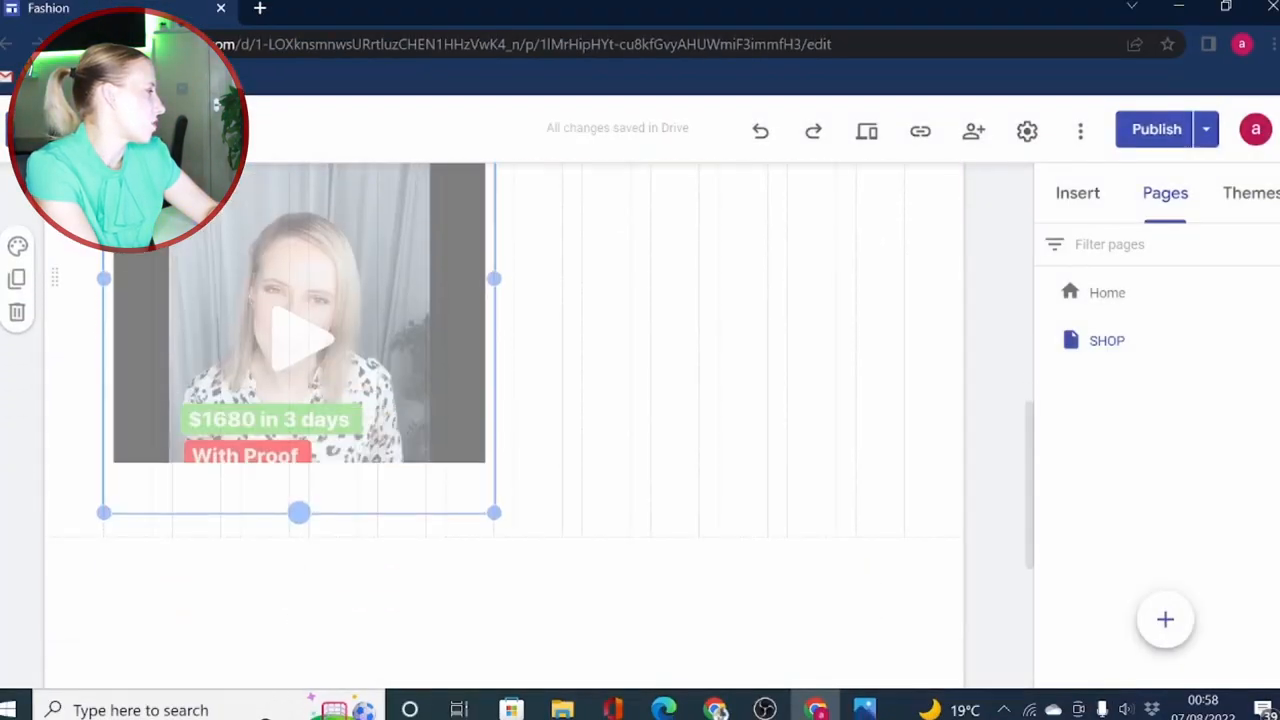
scroll("down", 3)
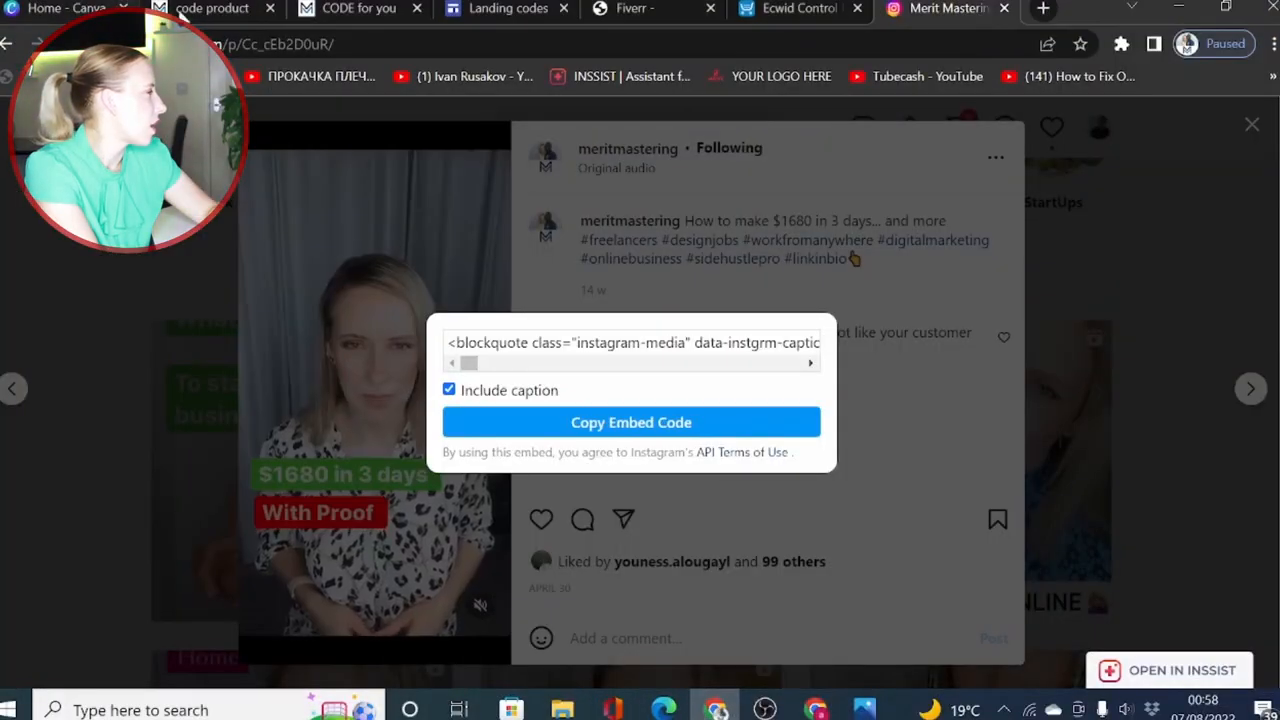
left_click(68, 8)
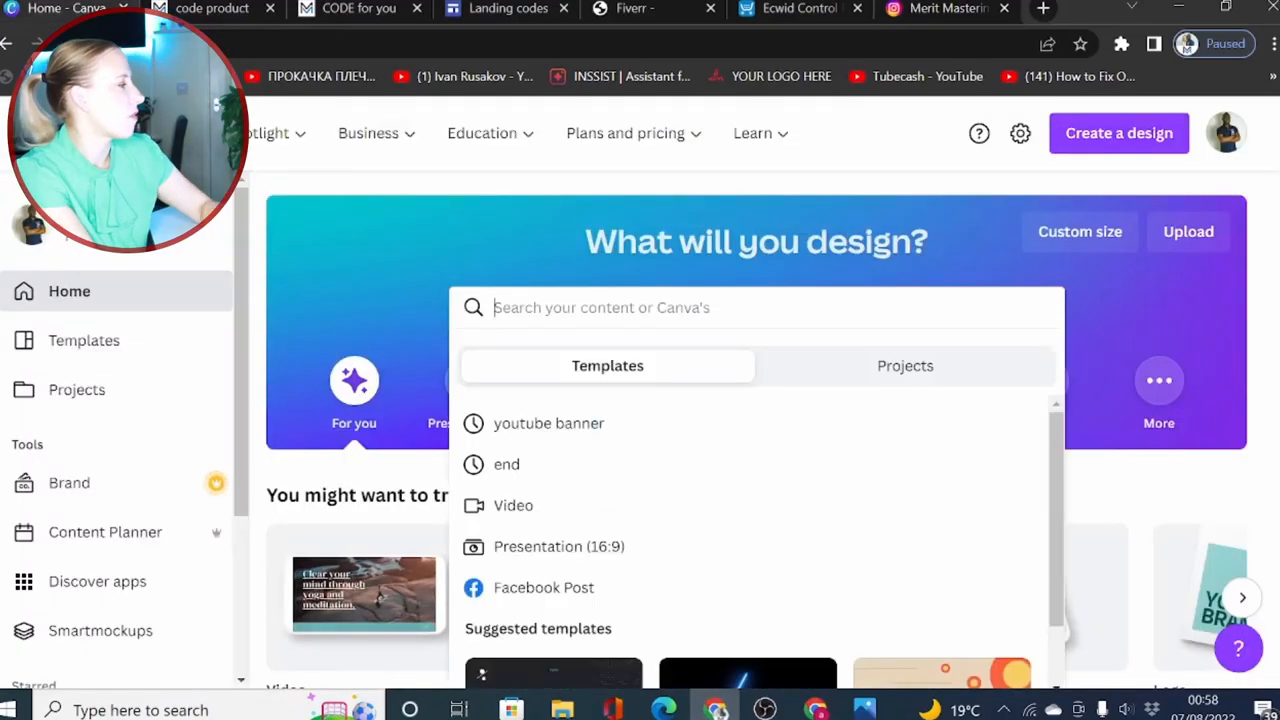
Search Canva templates for 'website design' and locate the Coming Soon design
type("website design")
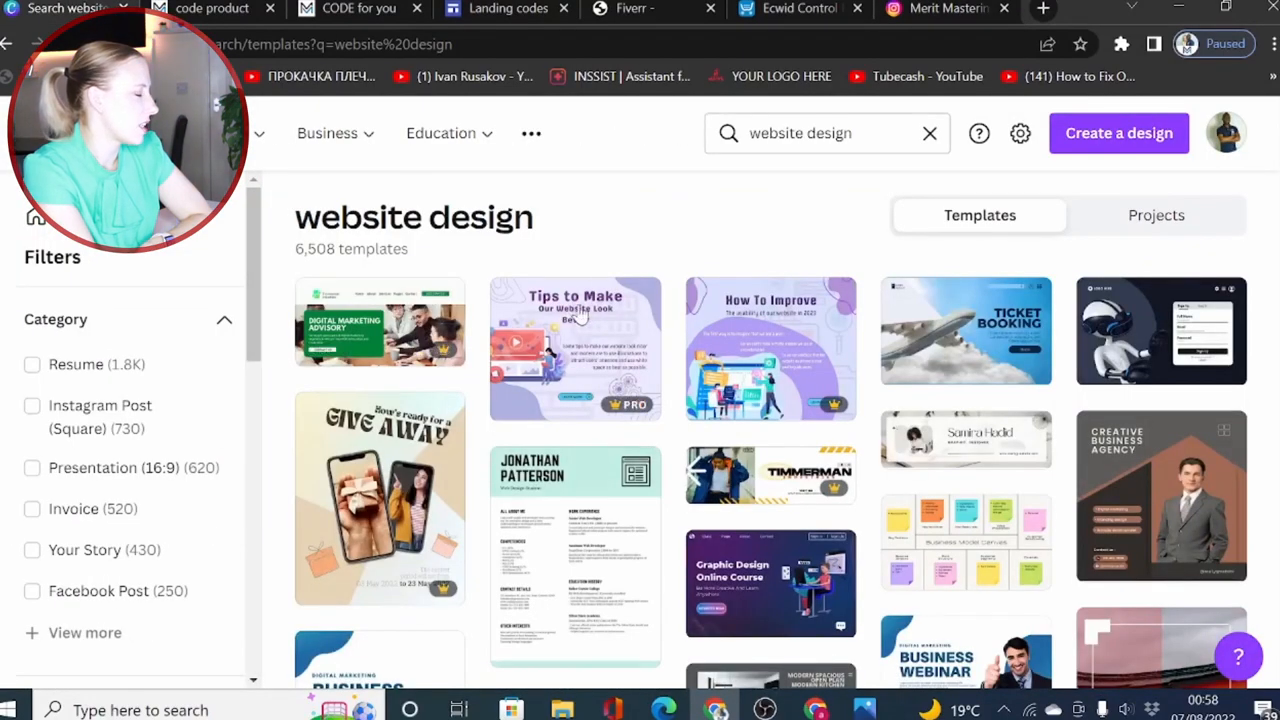
scroll("down", 3)
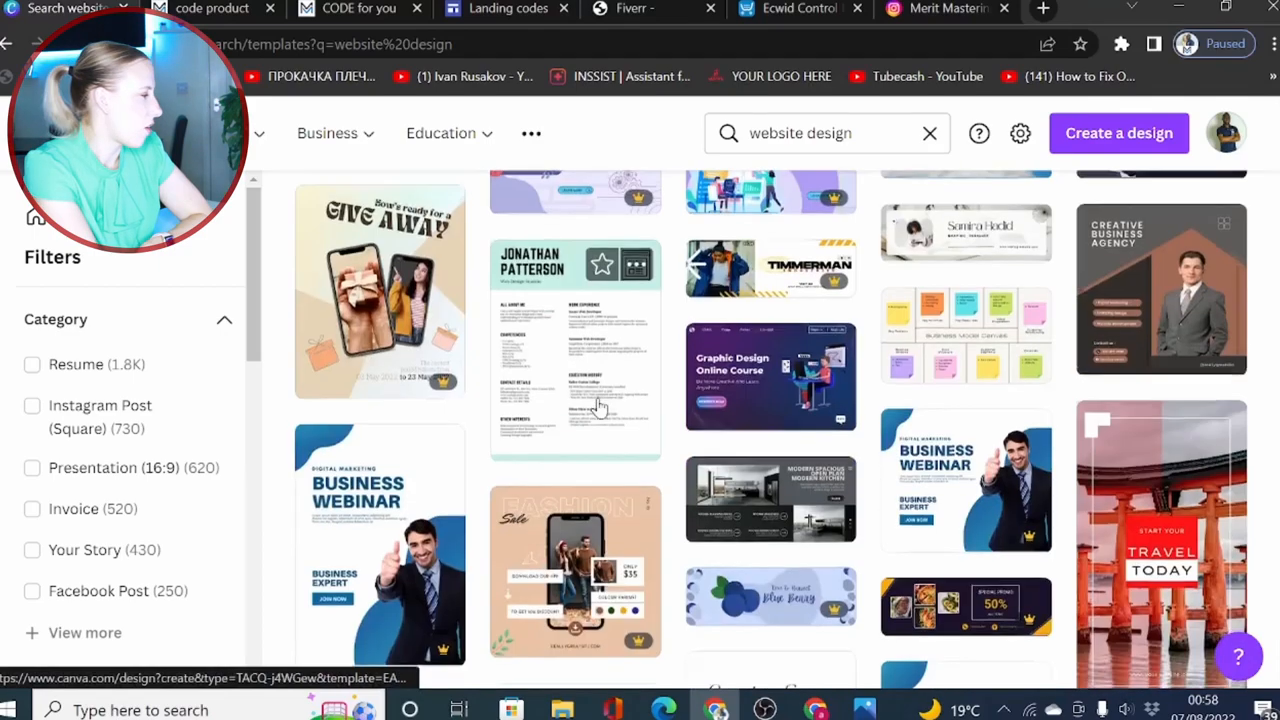
scroll("down", 3)
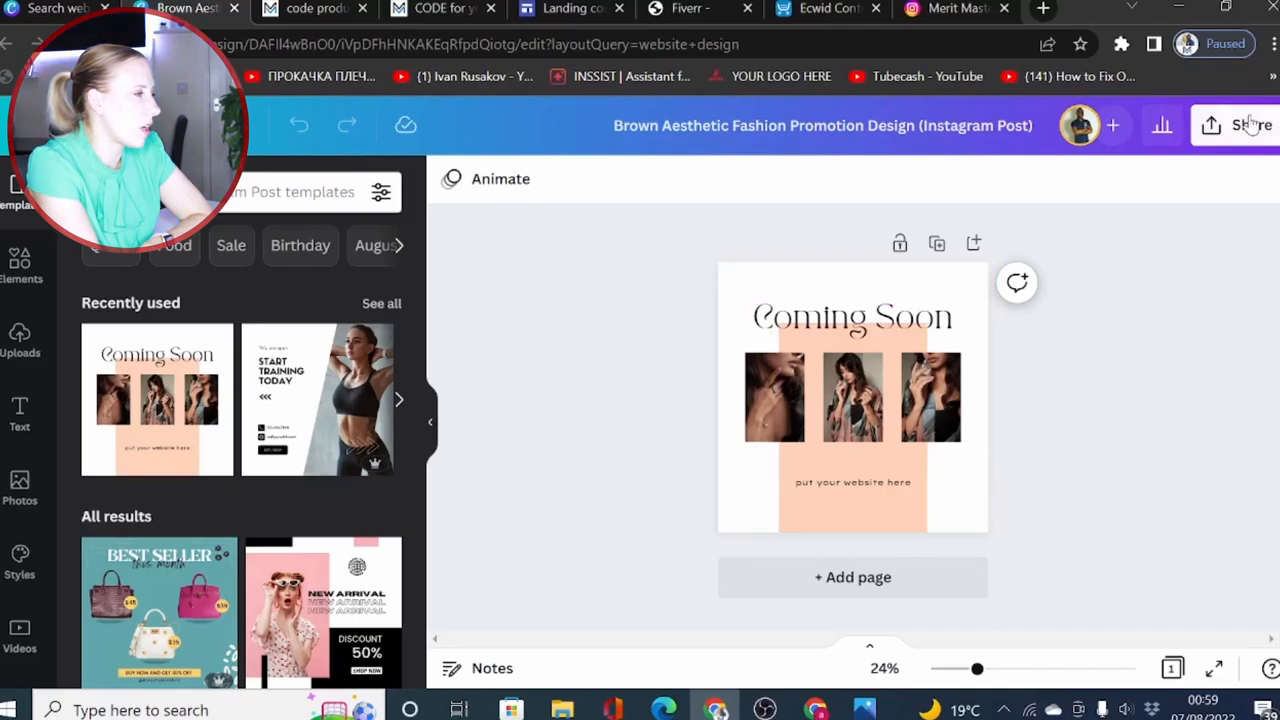
Generate the design's embed links via Share > Embed and copy the HTML code
left_click(1248, 124)
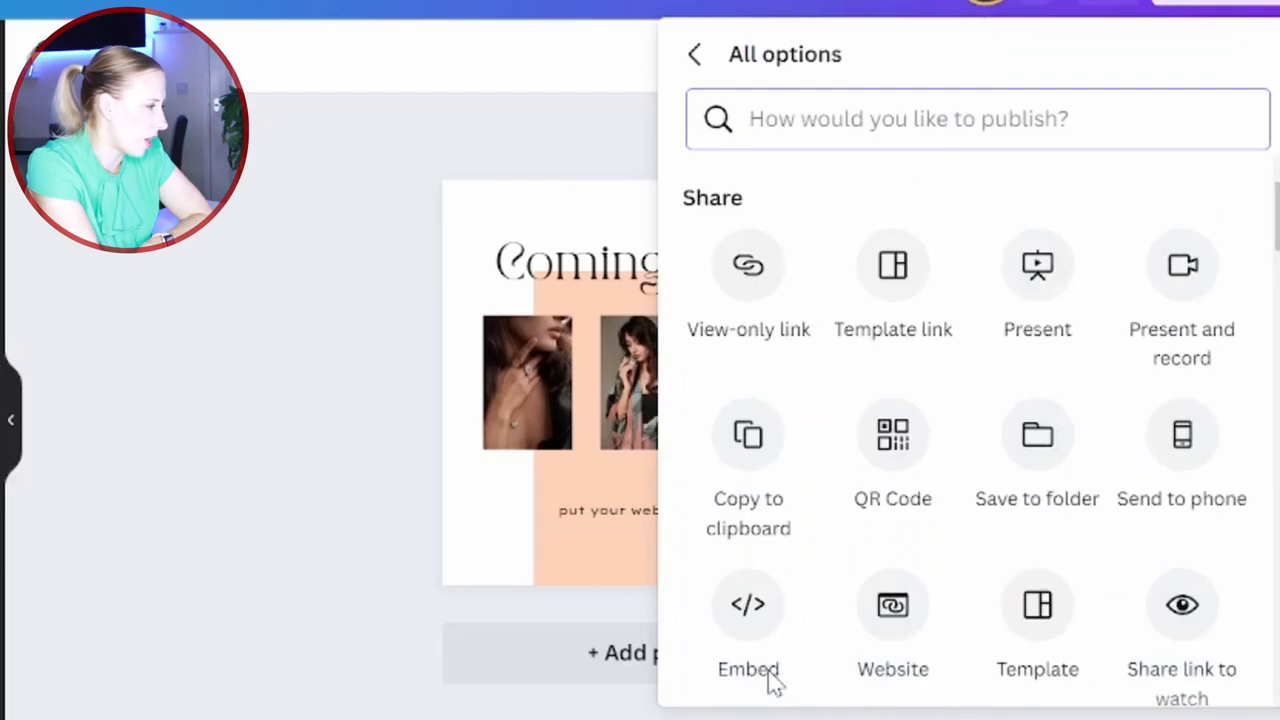
left_click(748, 604)
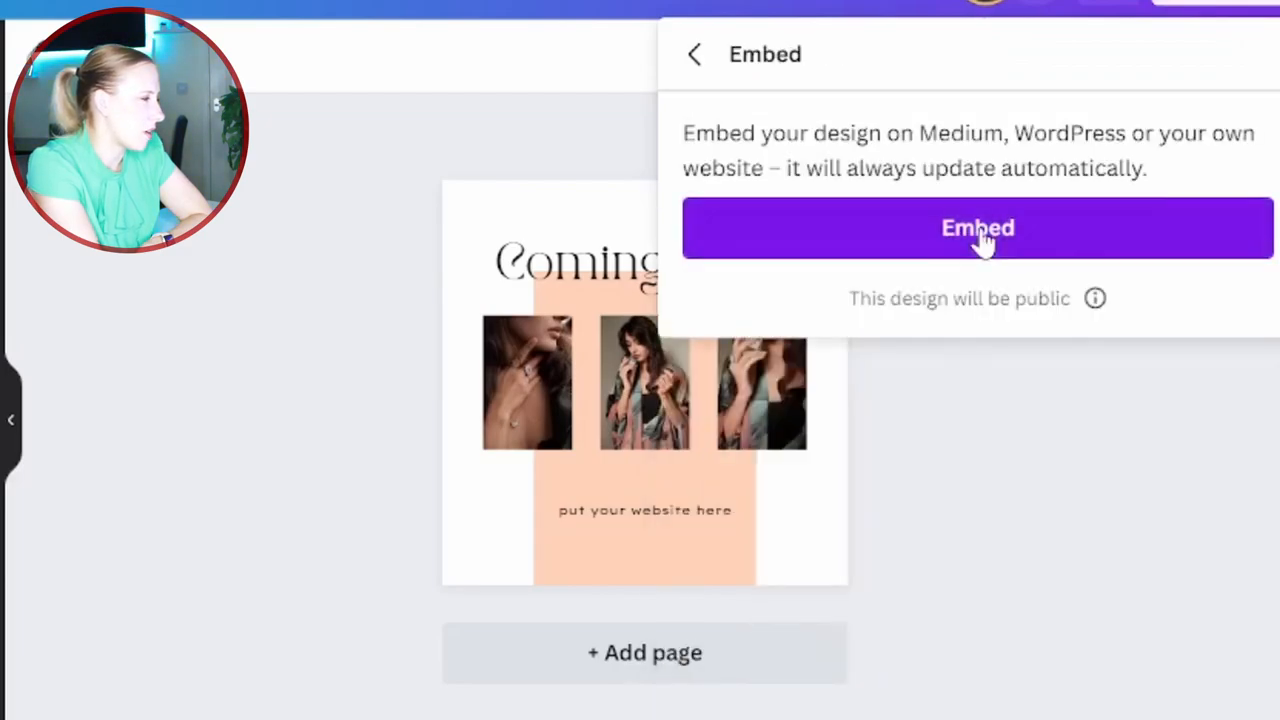
left_click(976, 228)
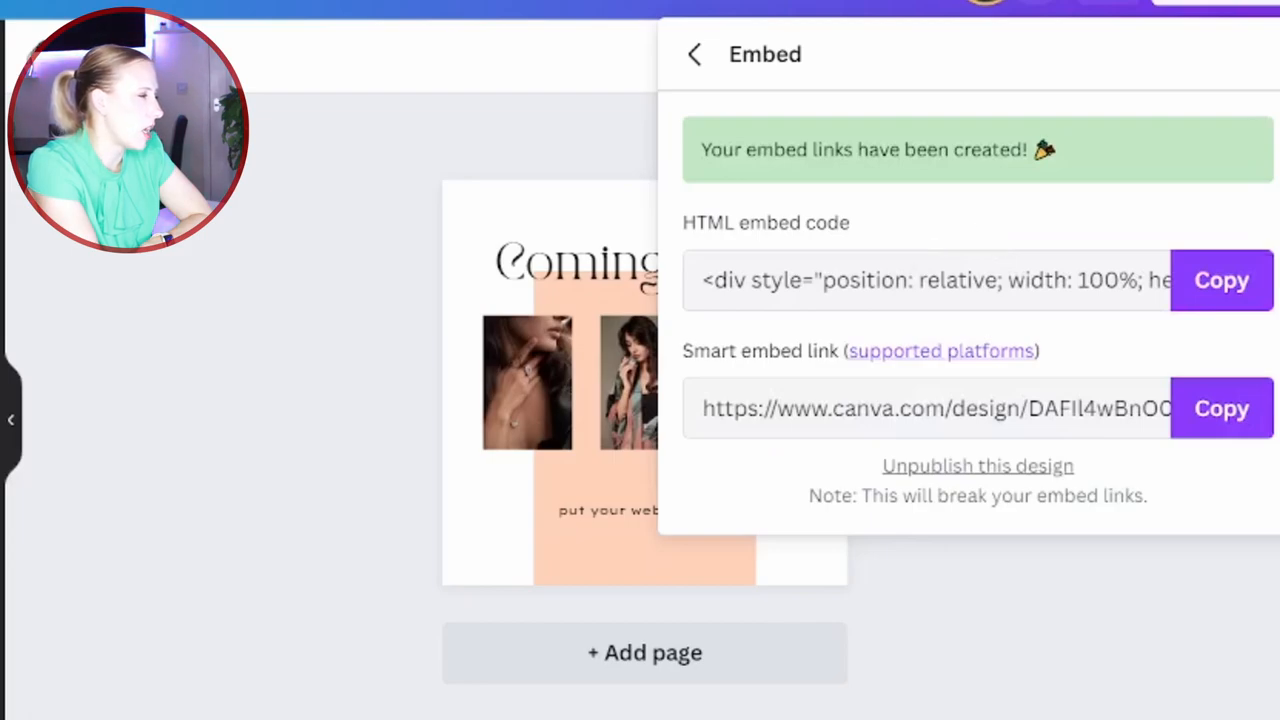
mouse_move(684, 368)
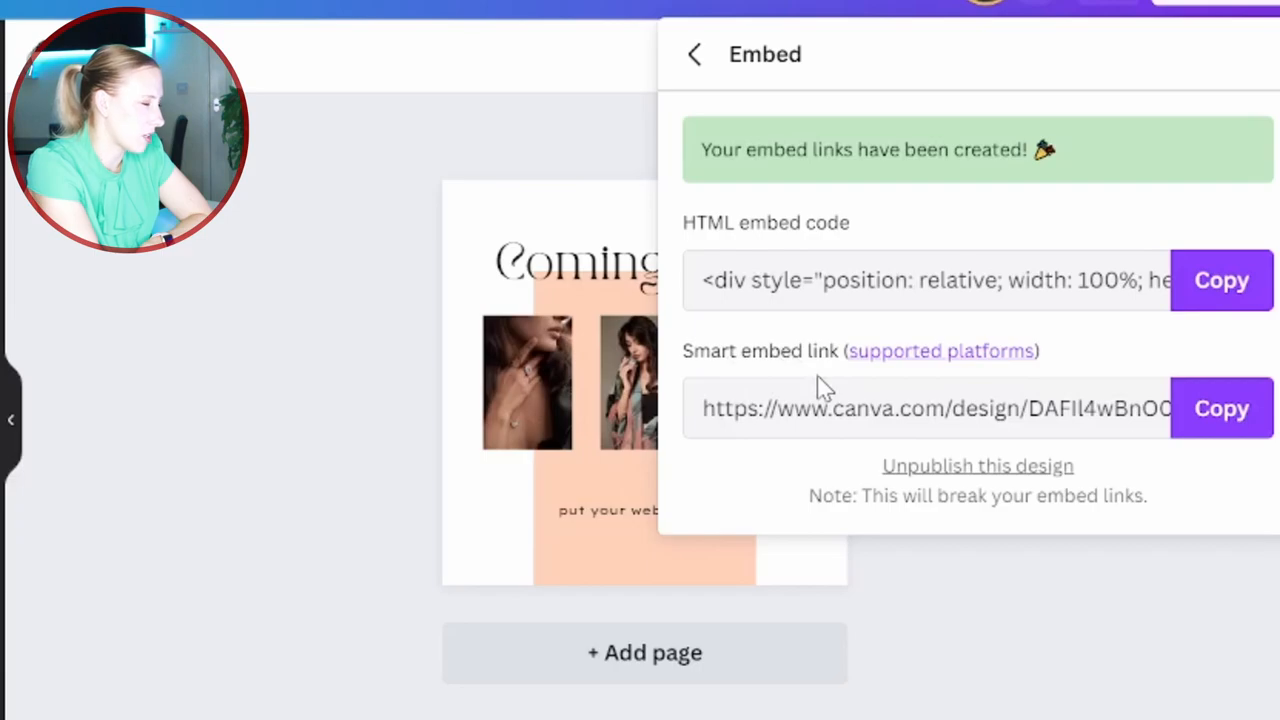
left_click(1220, 280)
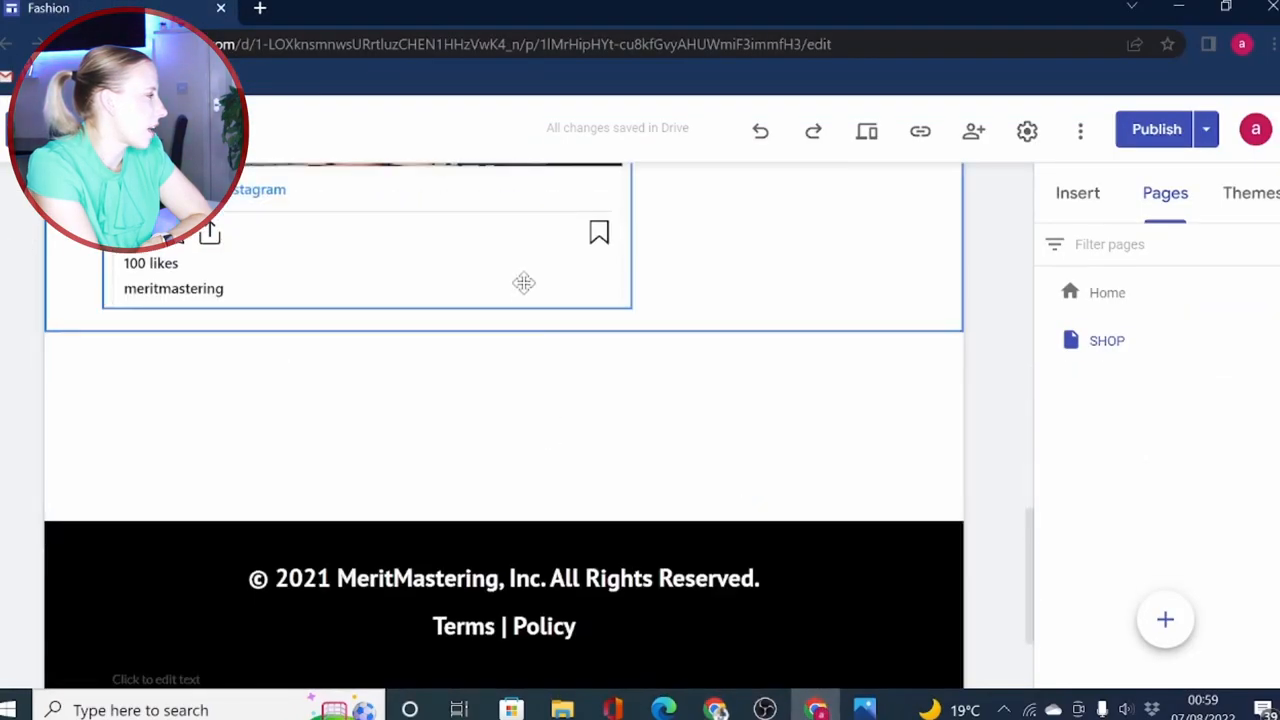
Embed the Canva Coming Soon HTML on the page and resize the block wider
left_click(524, 284)
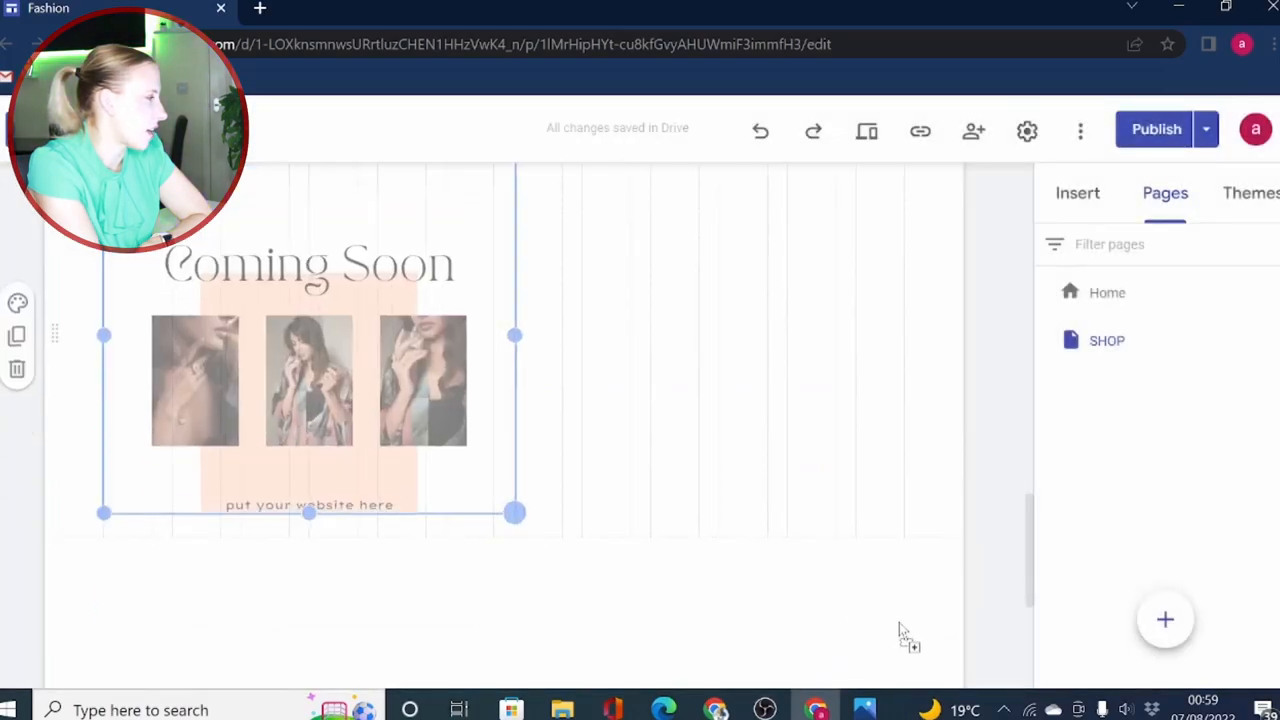
left_click_drag(516, 336, 904, 284)
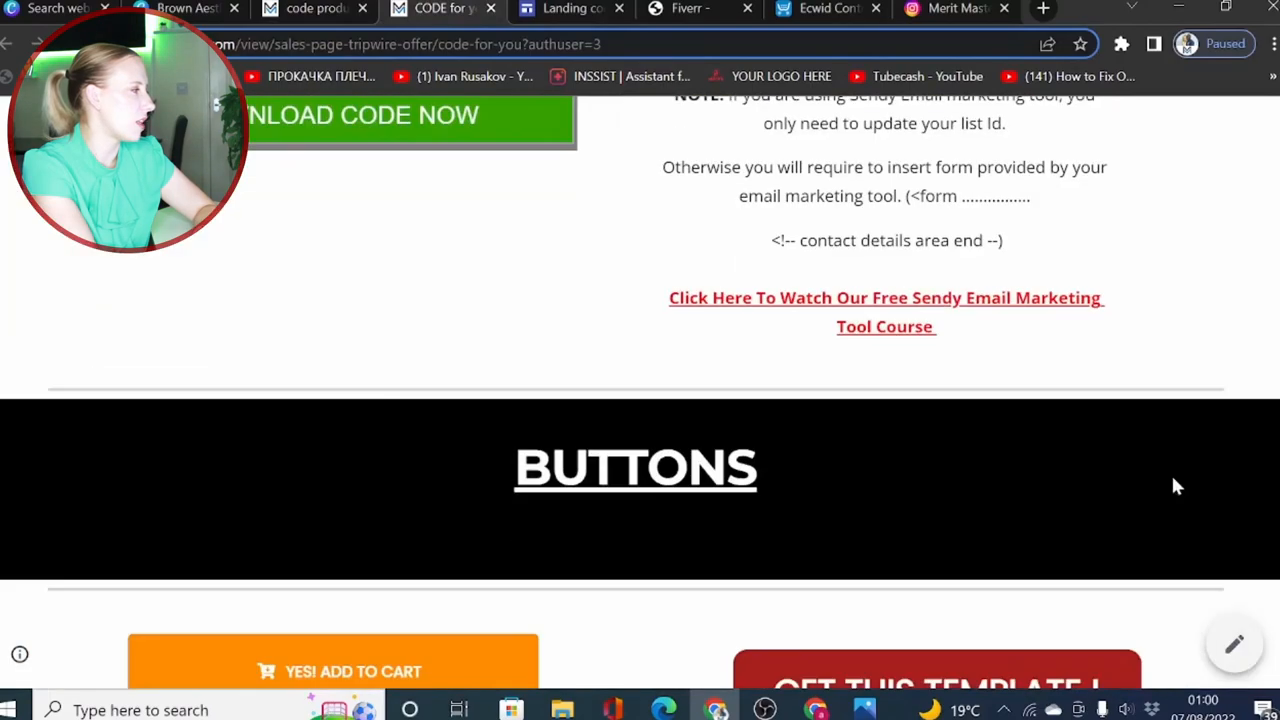
Scroll the Code for you page through button and product card templates
scroll("down", 3)
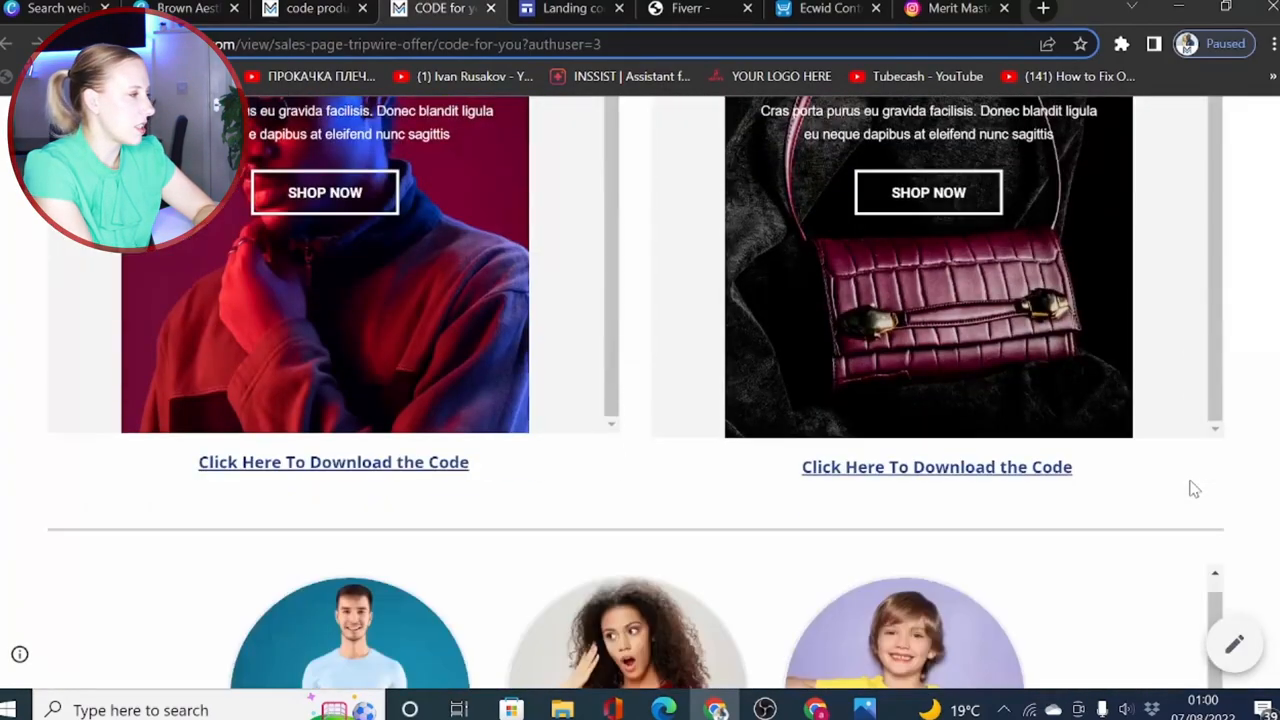